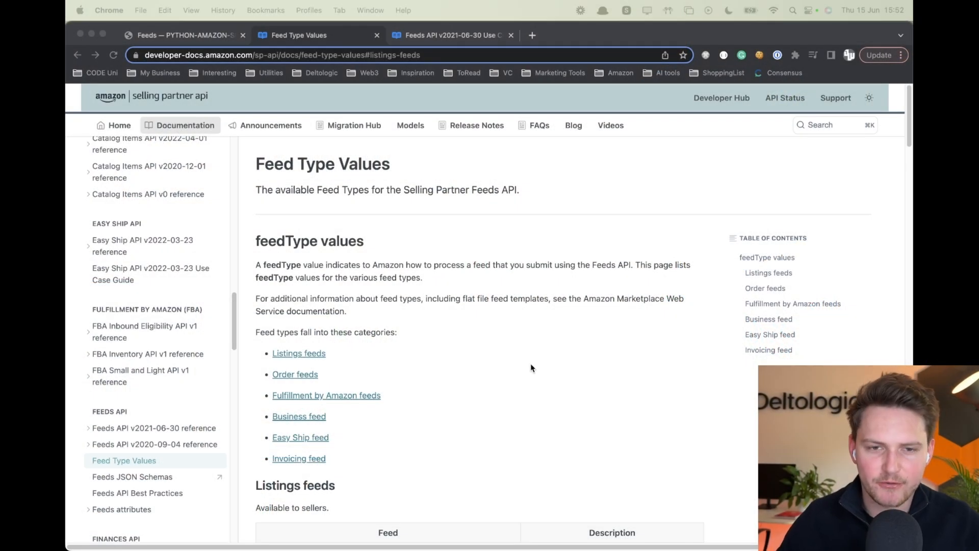
Scroll the Feed Type Values tables from Listings feeds past the Pricing Feed to Order feeds.
{"action": "scroll", "scroll_direction": "down", "scroll_amount": 3}
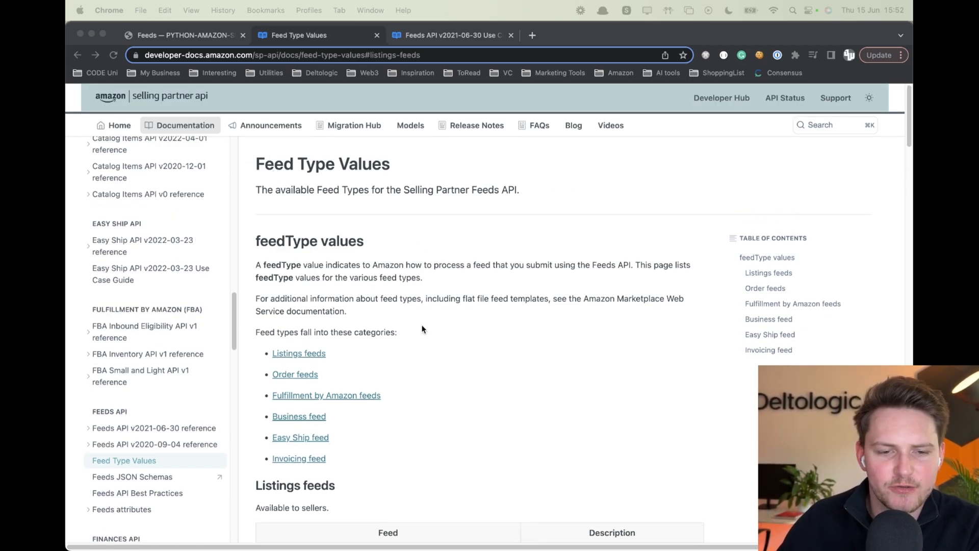
{"action": "left_click", "coordinate": [449, 35]}
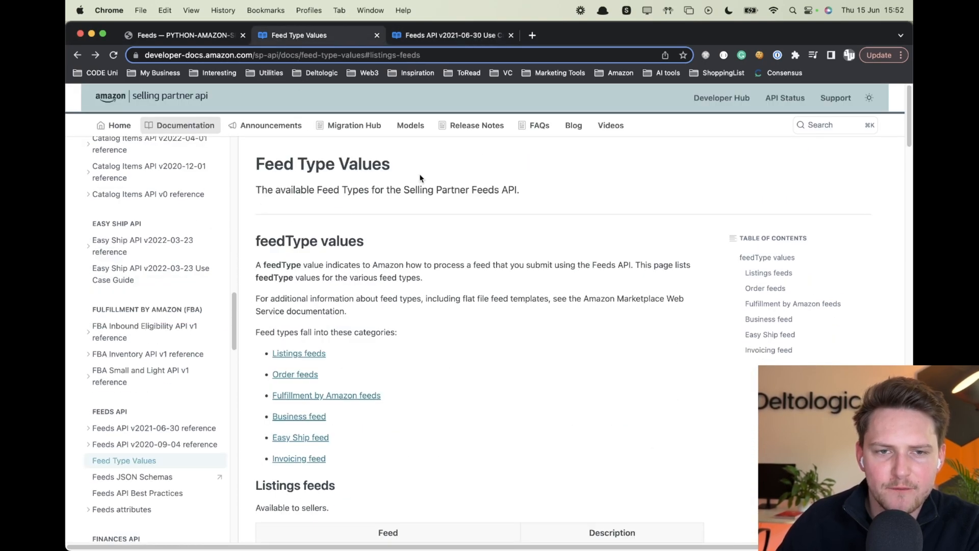
{"action": "scroll", "scroll_direction": "down", "scroll_amount": 3}
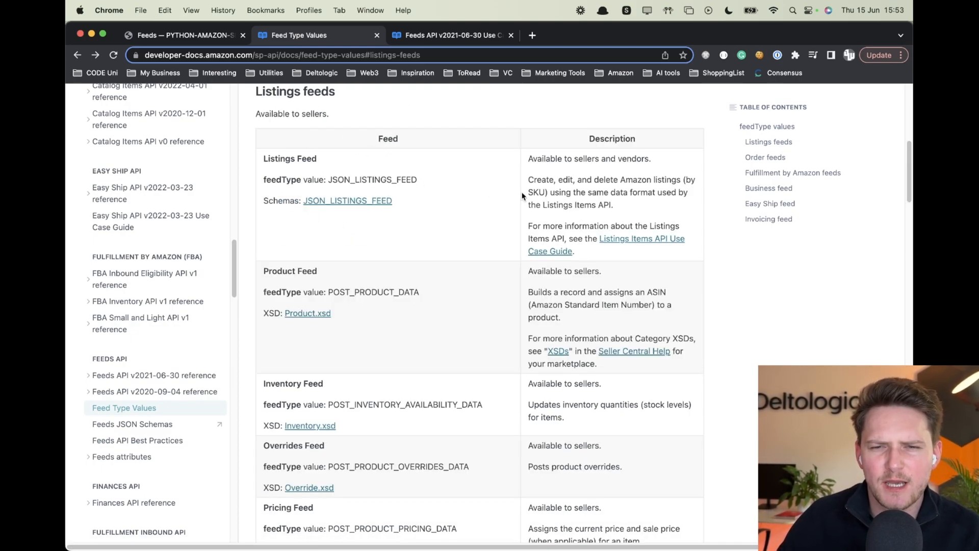
{"action": "mouse_move", "coordinate": [490, 229]}
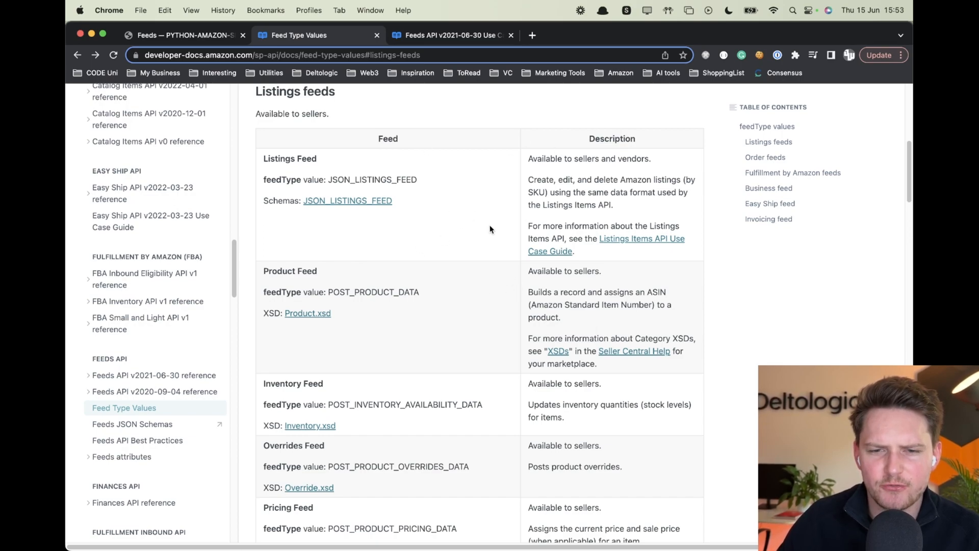
{"action": "mouse_move", "coordinate": [309, 255]}
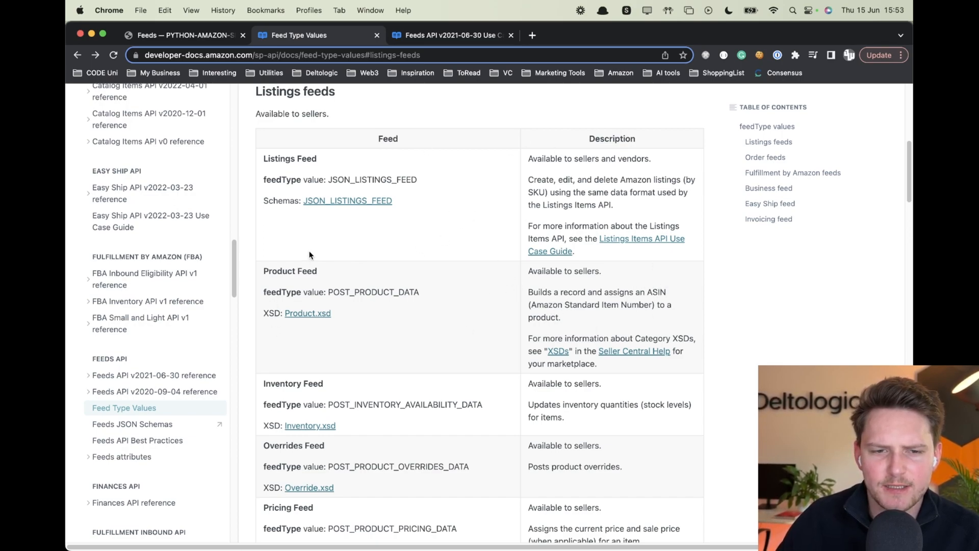
{"action": "scroll", "scroll_direction": "down", "scroll_amount": 3}
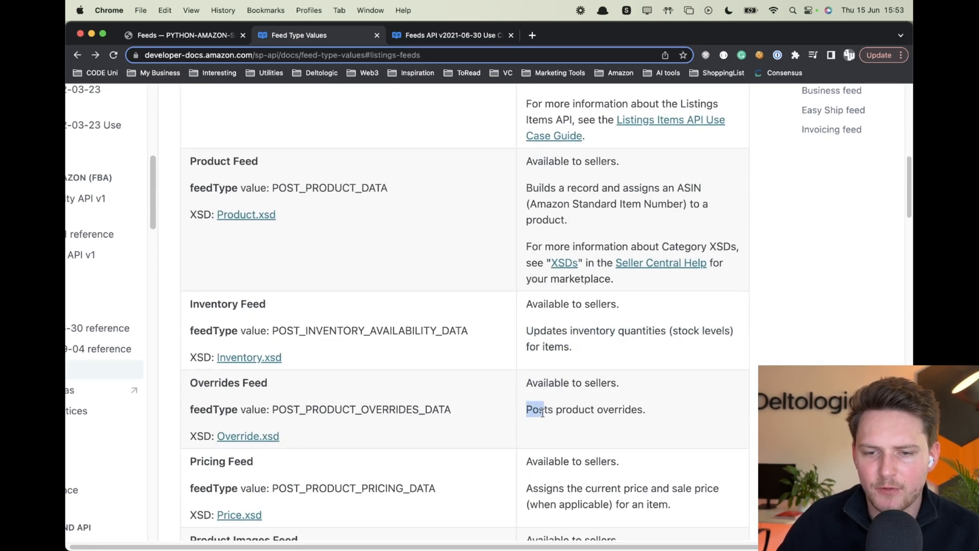
{"action": "scroll", "scroll_direction": "down", "scroll_amount": 3}
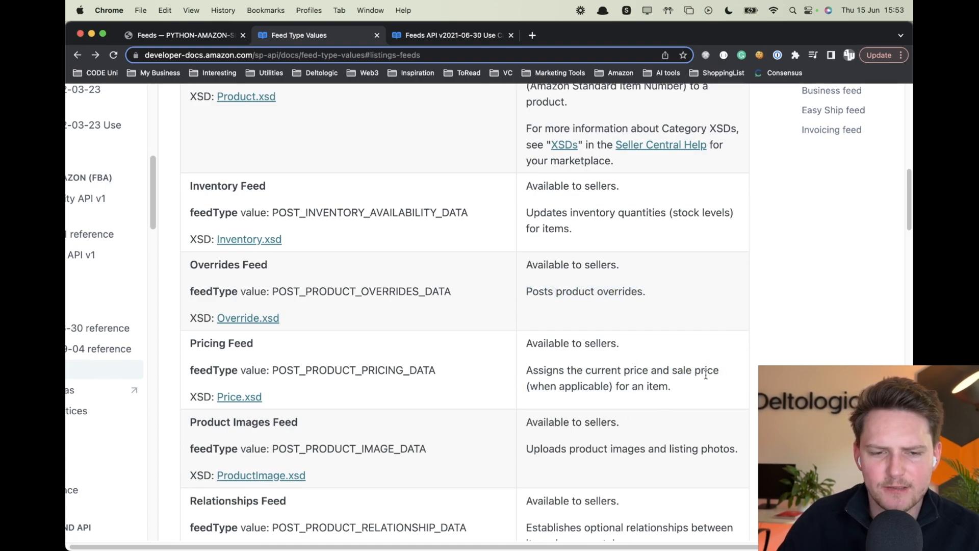
{"action": "scroll", "scroll_direction": "down", "scroll_amount": 3}
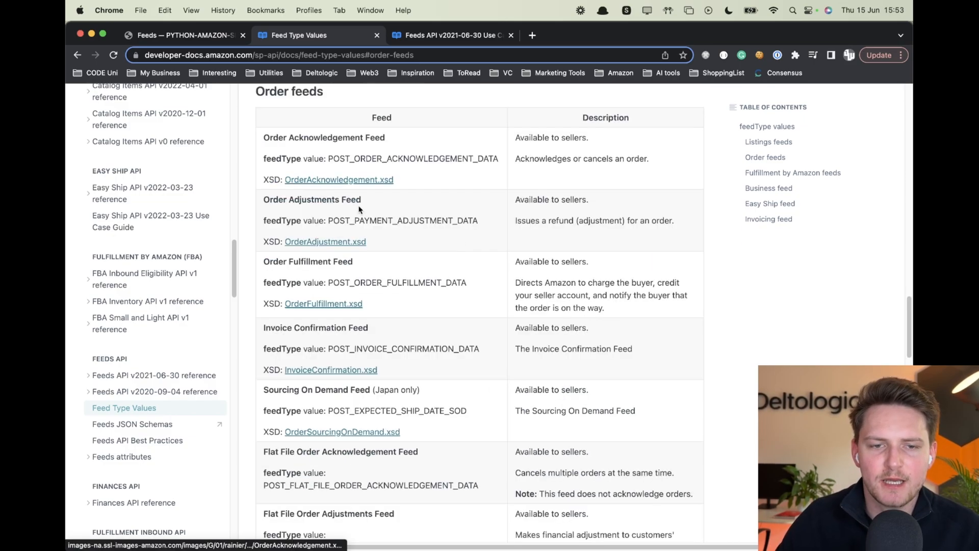
{"action": "scroll", "scroll_direction": "down", "scroll_amount": 3}
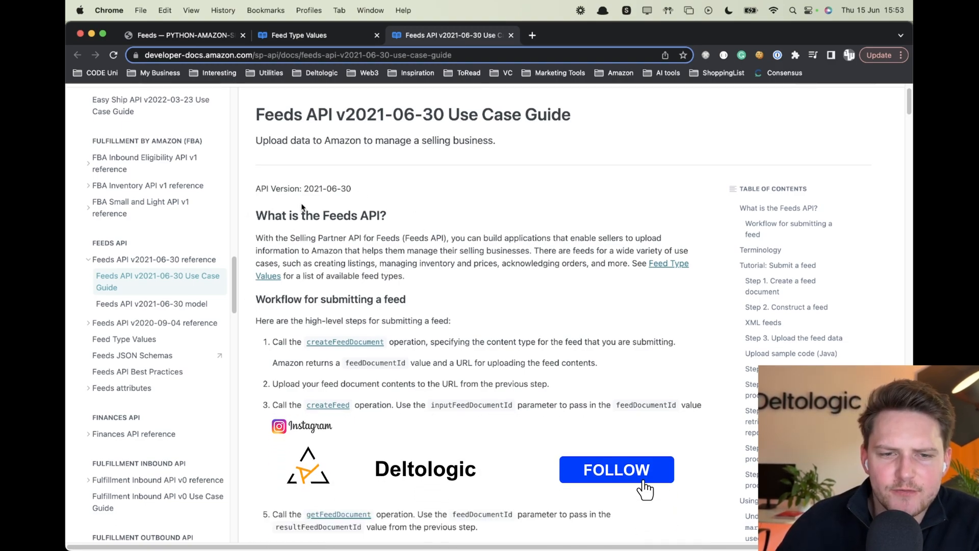
Highlight the uploading sentence and the workflow heading, then read the feed-submission workflow steps.
{"action": "left_click", "coordinate": [615, 470]}
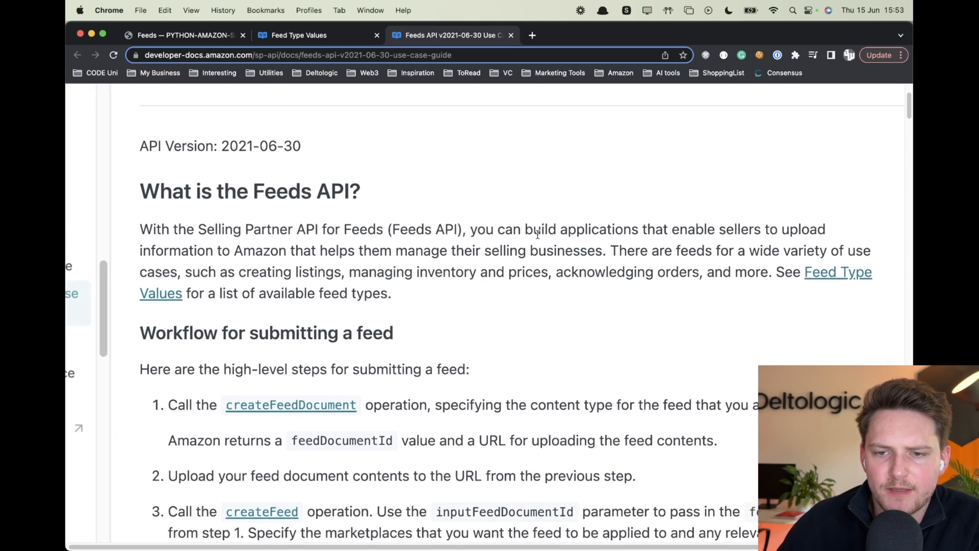
{"action": "left_click_drag", "start_coordinate": [536, 229], "coordinate": [319, 250]}
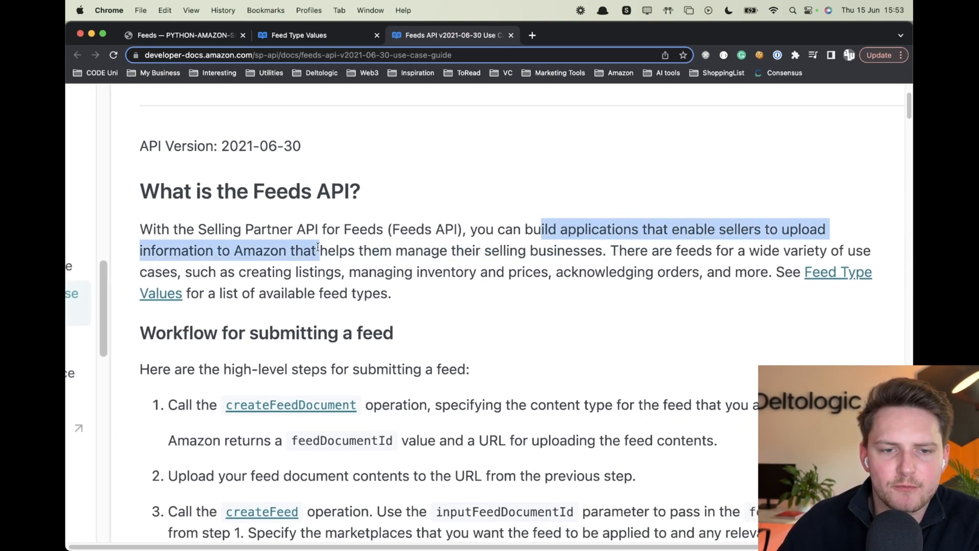
{"action": "left_click_drag", "start_coordinate": [315, 250], "coordinate": [491, 251]}
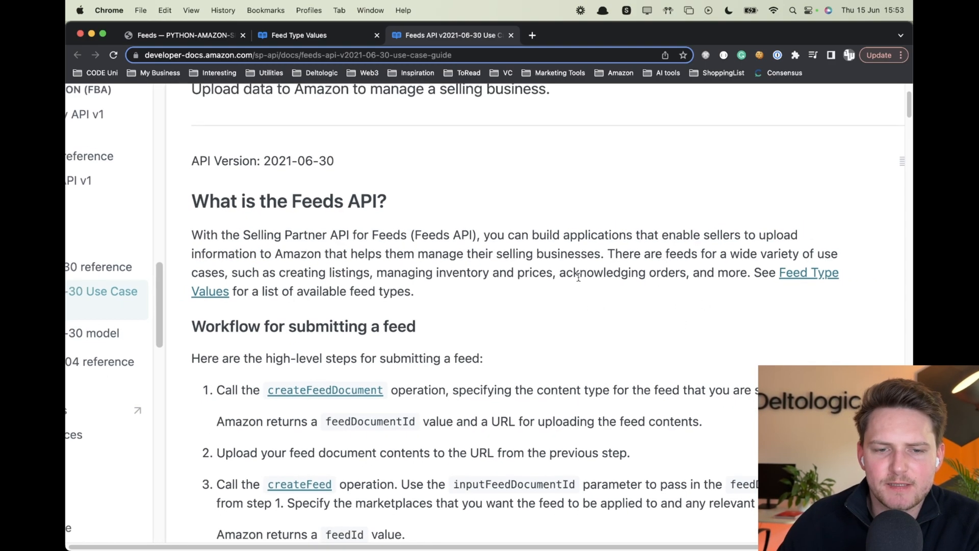
{"action": "scroll", "scroll_direction": "down", "scroll_amount": 3}
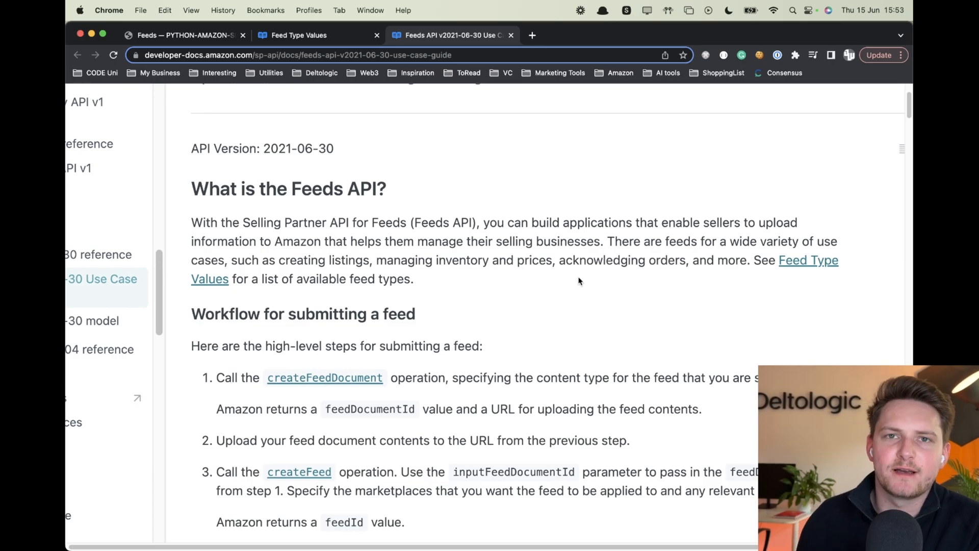
{"action": "scroll", "scroll_direction": "down", "scroll_amount": 3}
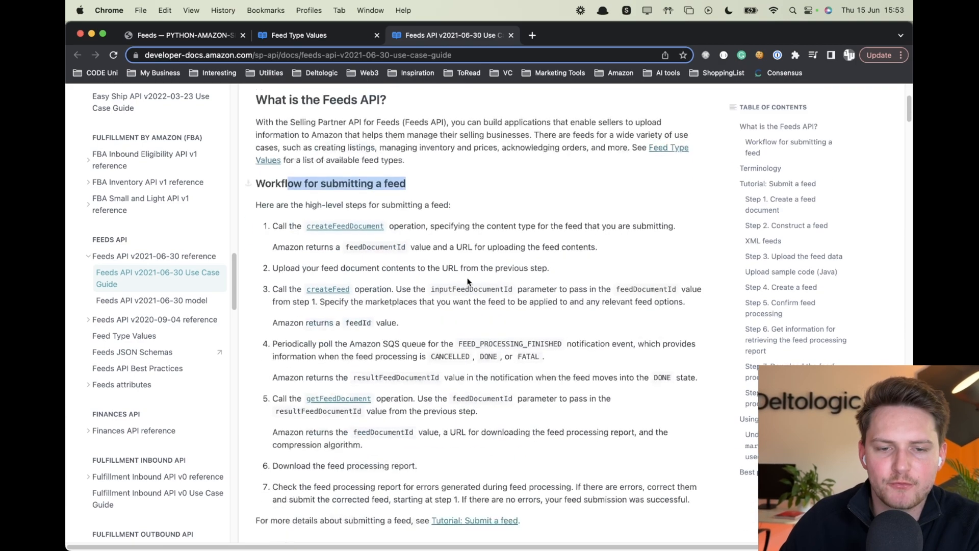
{"action": "scroll", "scroll_direction": "down", "scroll_amount": 3}
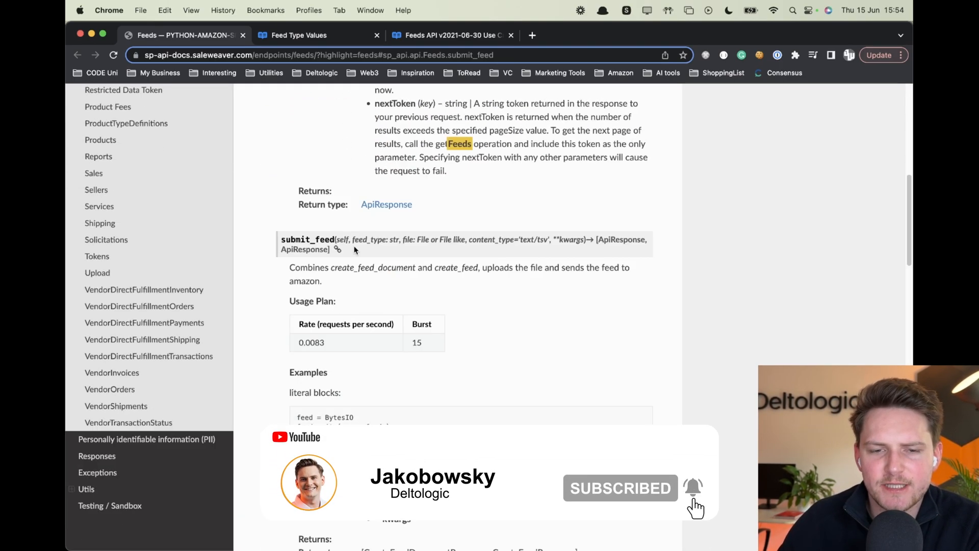
Read the Feeds reference from submit_feed through cancel_feed, get_feed and get_feed_result_document.
{"action": "scroll", "scroll_direction": "down", "scroll_amount": 3}
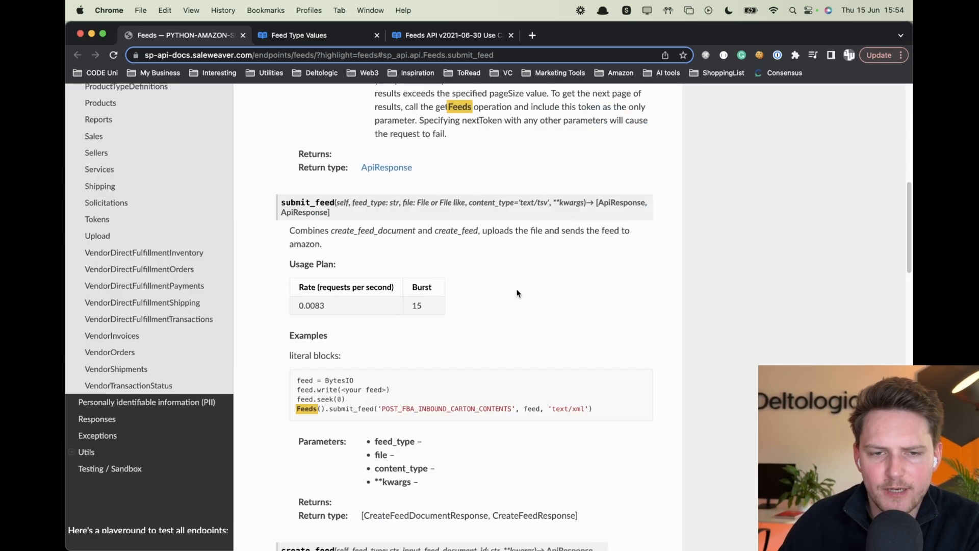
{"action": "scroll", "scroll_direction": "down", "scroll_amount": 3}
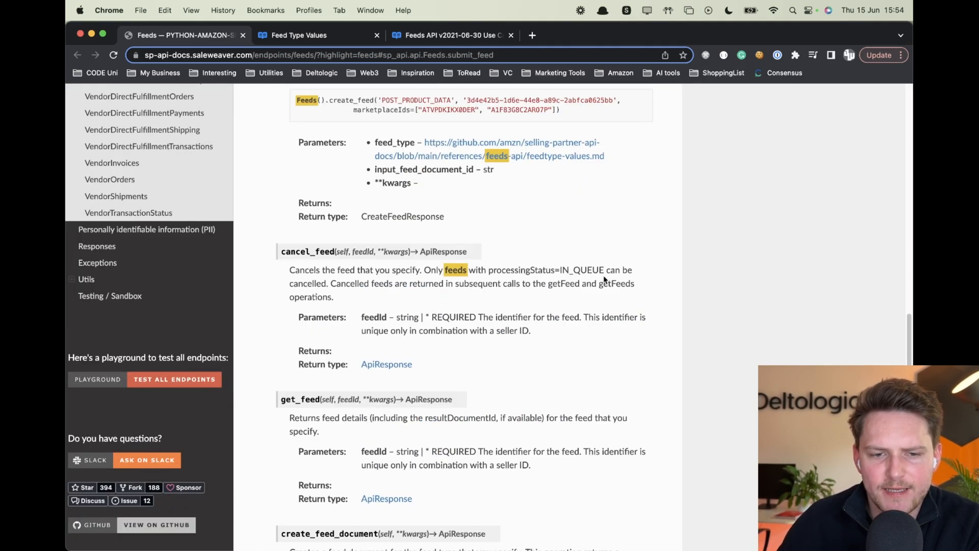
{"action": "scroll", "scroll_direction": "down", "scroll_amount": 3}
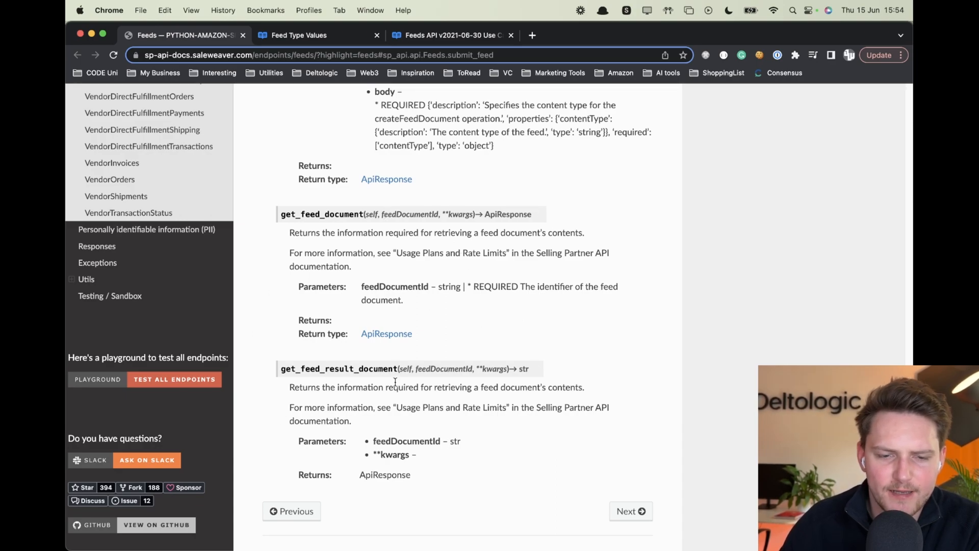
Highlight feedDocumentId in step one and reread all seven submission workflow steps.
{"action": "left_click", "coordinate": [449, 36]}
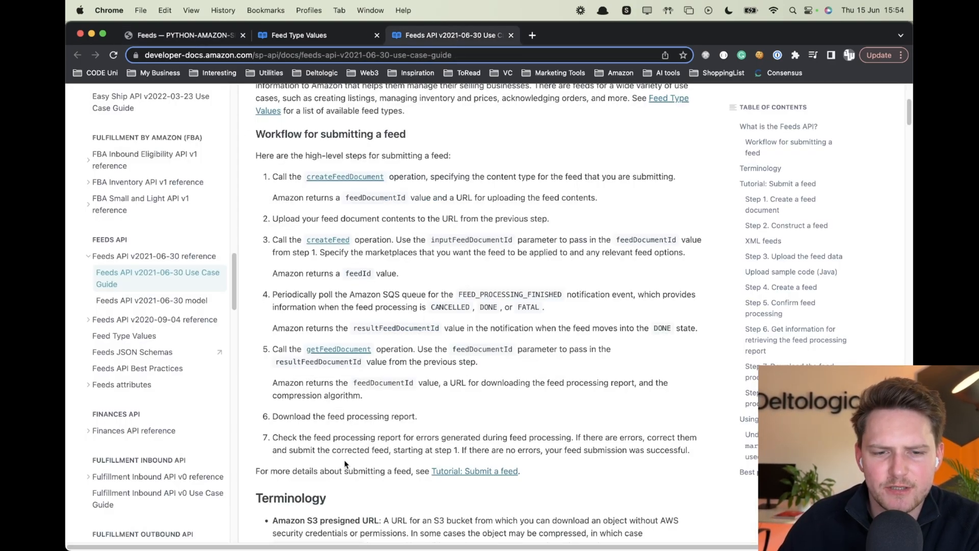
{"action": "mouse_move", "coordinate": [582, 481]}
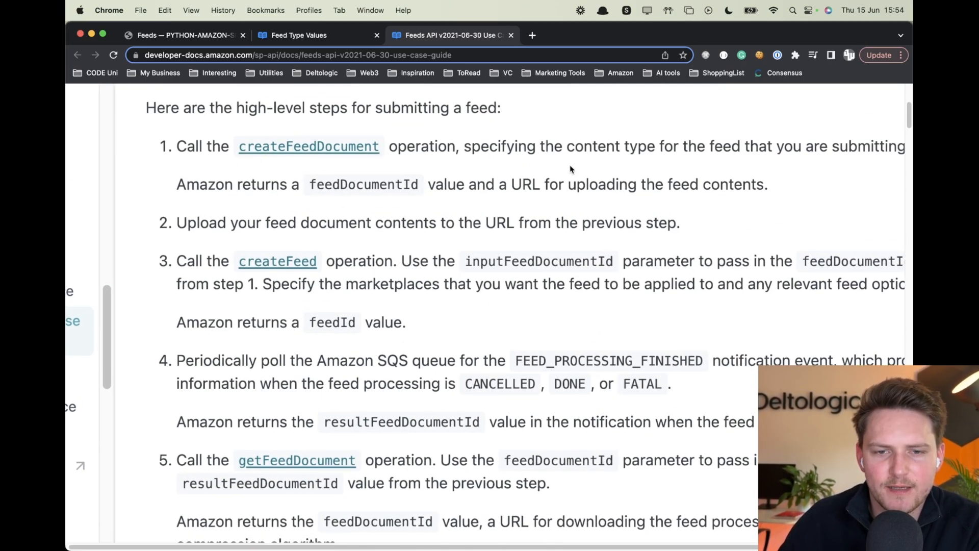
{"action": "double_click", "coordinate": [362, 184]}
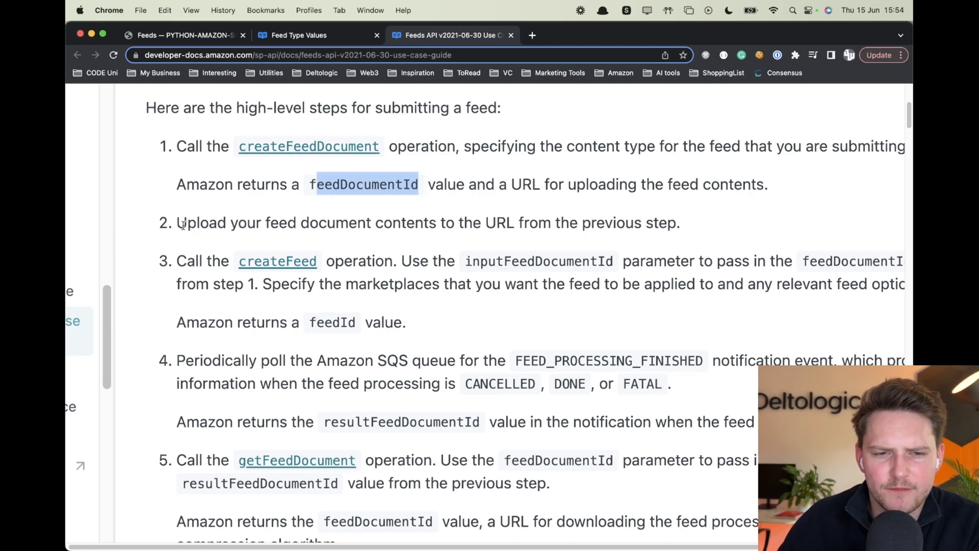
{"action": "left_click_drag", "start_coordinate": [176, 223], "coordinate": [679, 222]}
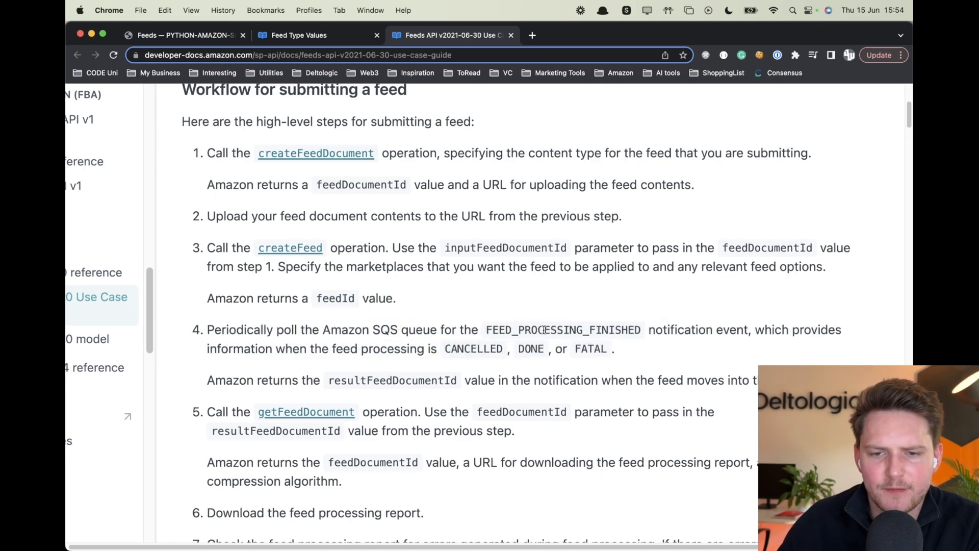
{"action": "scroll", "scroll_direction": "down", "scroll_amount": 3}
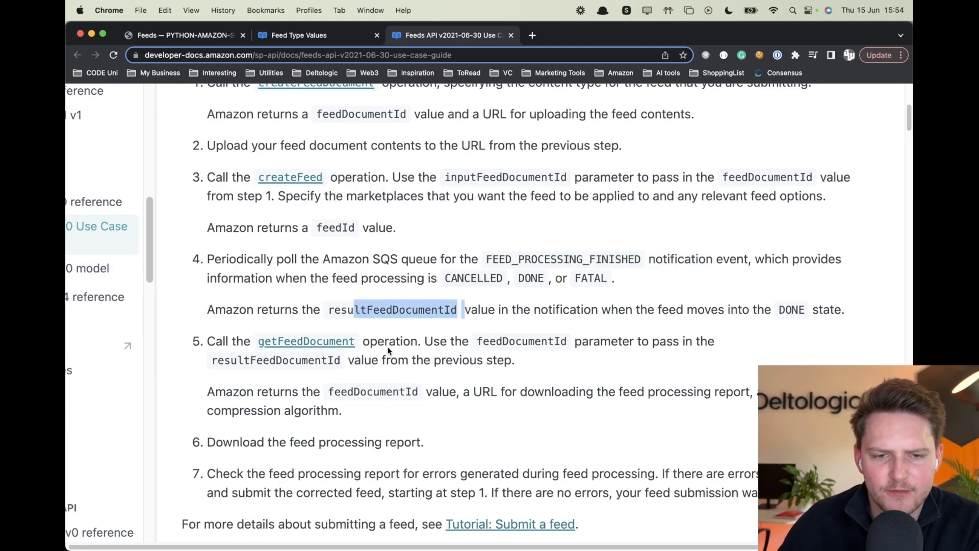
{"action": "scroll", "scroll_direction": "down", "scroll_amount": 3}
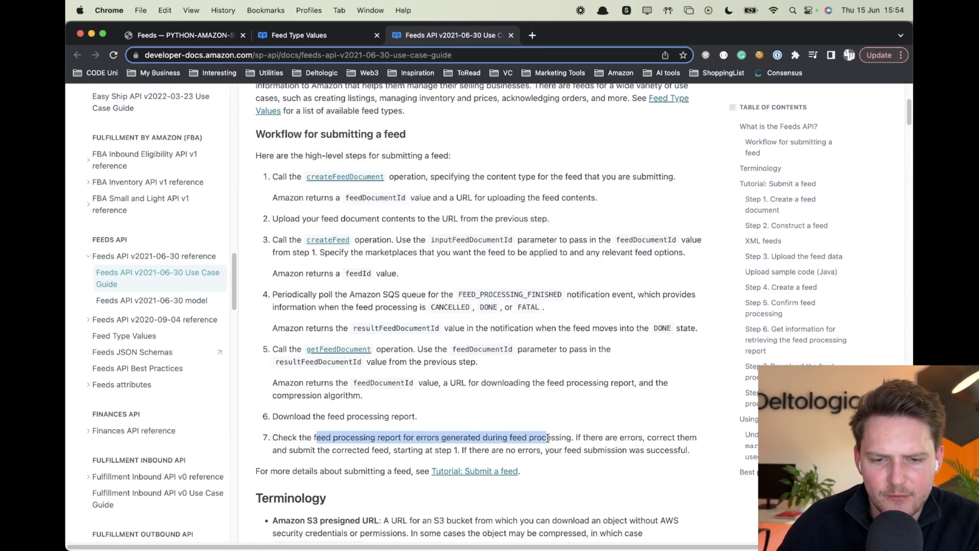
{"action": "scroll", "scroll_direction": "down", "scroll_amount": 3}
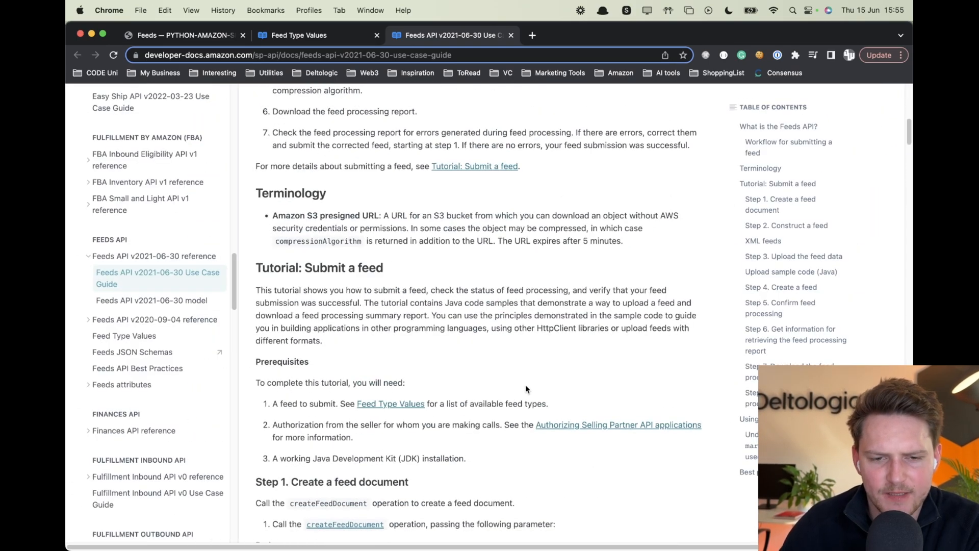
{"action": "scroll", "scroll_direction": "down", "scroll_amount": 3}
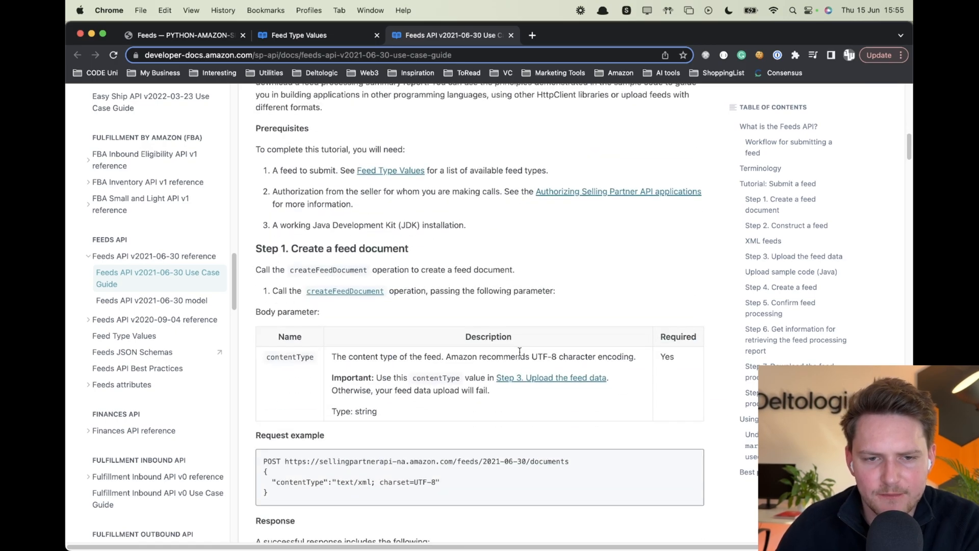
{"action": "scroll", "scroll_direction": "down", "scroll_amount": 3}
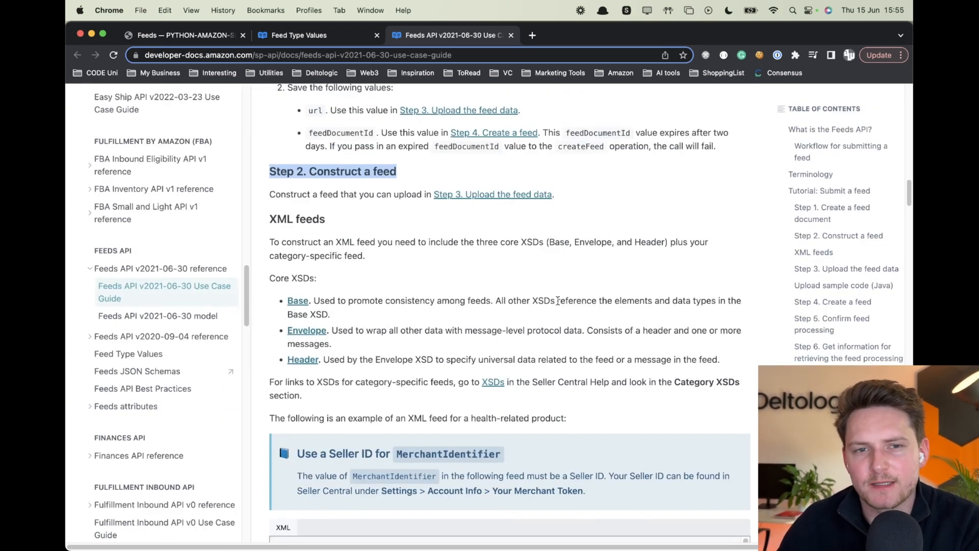
{"action": "scroll", "scroll_direction": "down", "scroll_amount": 3}
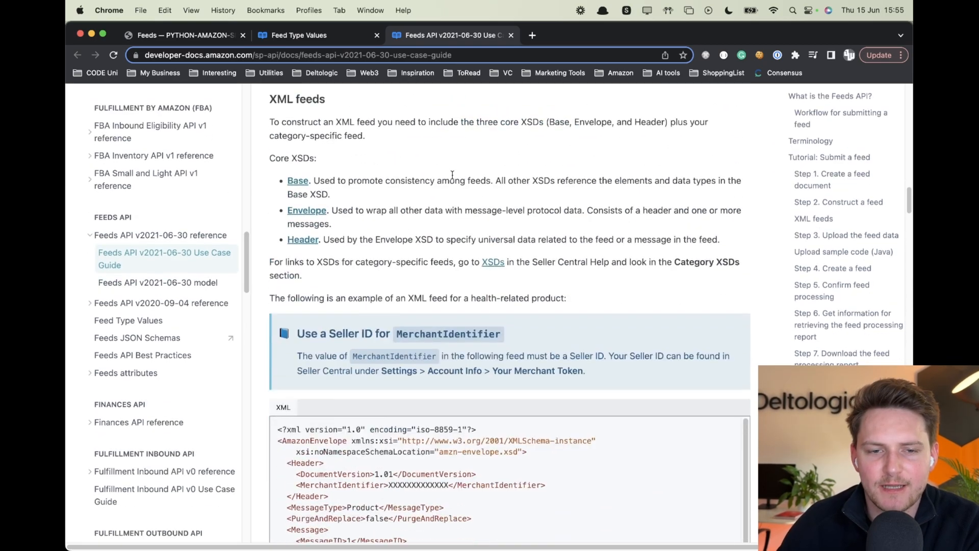
{"action": "scroll", "scroll_direction": "down", "scroll_amount": 3}
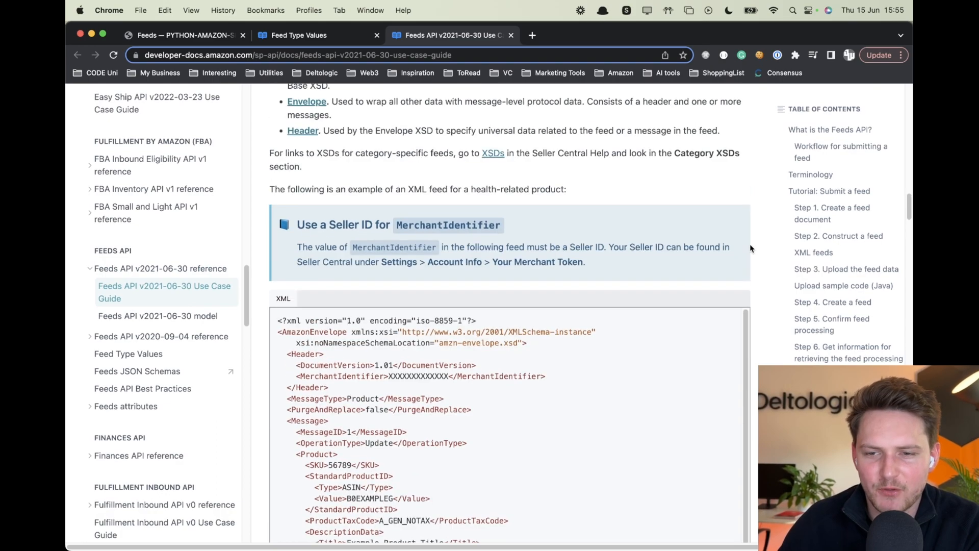
{"action": "scroll", "scroll_direction": "down", "scroll_amount": 3}
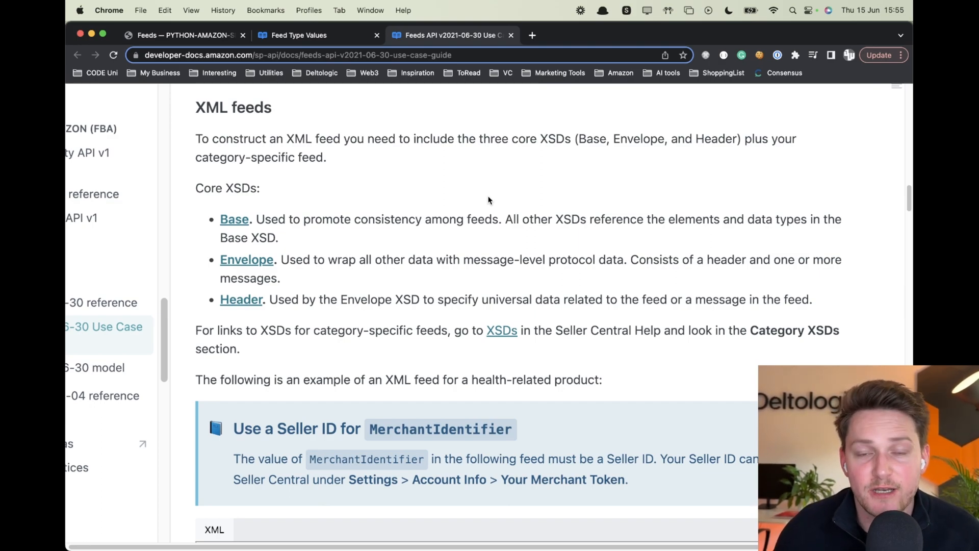
{"action": "mouse_move", "coordinate": [470, 197]}
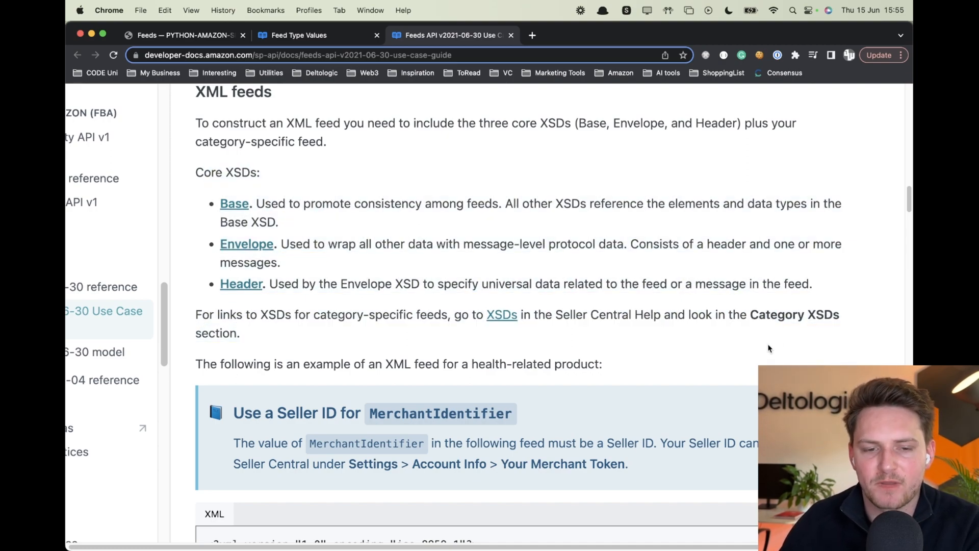
{"action": "scroll", "scroll_direction": "down", "scroll_amount": 3}
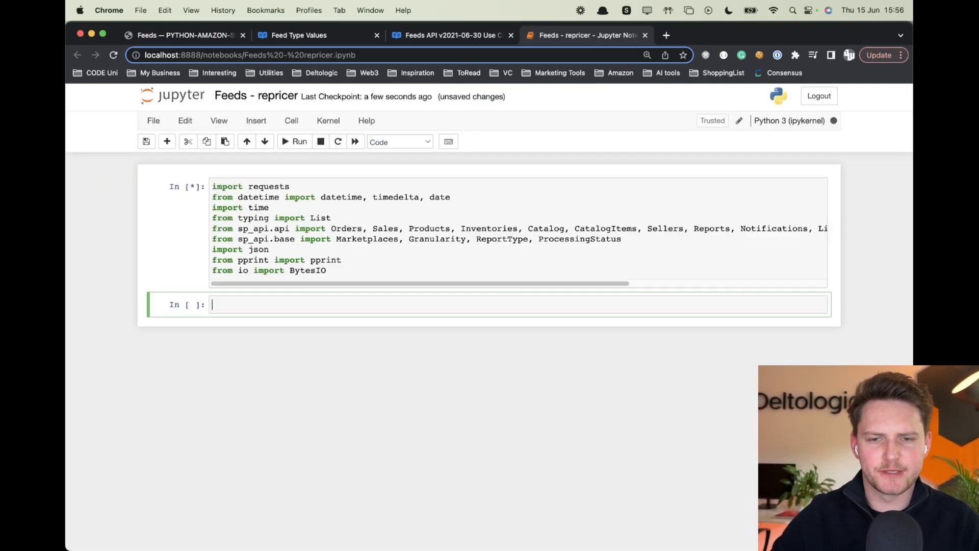
Glance at the installation docs, then bring up Seller Central's Manage Inventory page.
{"action": "left_click", "coordinate": [181, 35]}
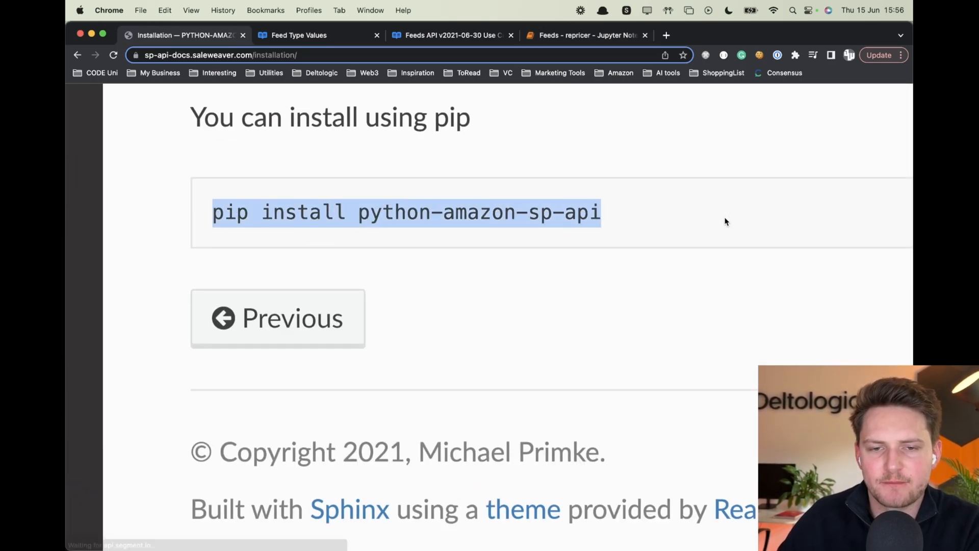
{"action": "left_click", "coordinate": [585, 35]}
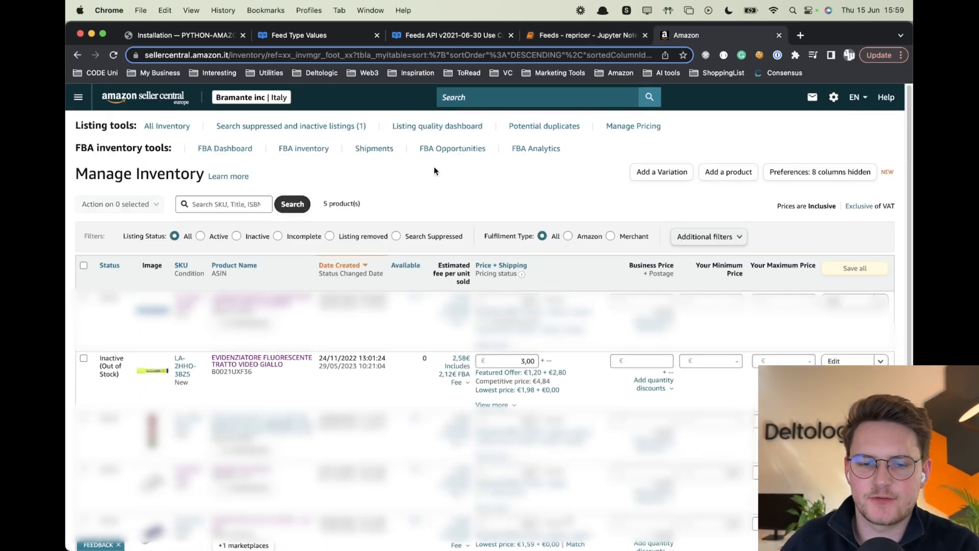
{"action": "mouse_move", "coordinate": [515, 158]}
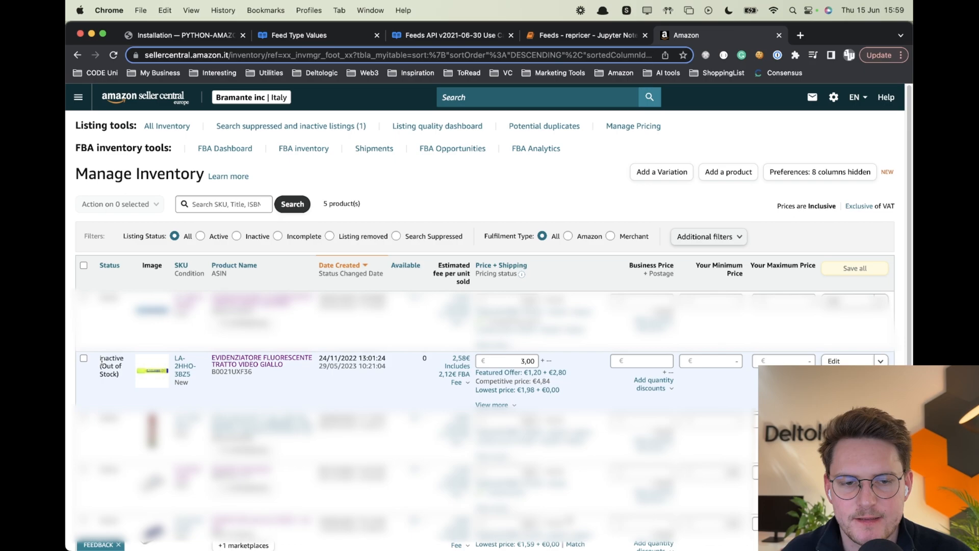
Confirm the highlighter price of 3,00 and run the SKU and seller ID cell.
{"action": "right_click", "coordinate": [180, 361]}
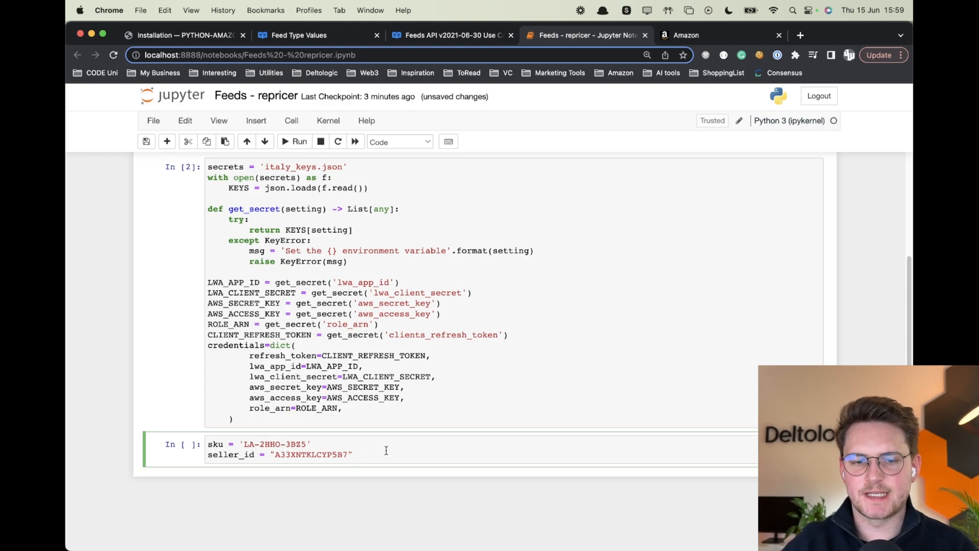
{"action": "left_click", "coordinate": [295, 141]}
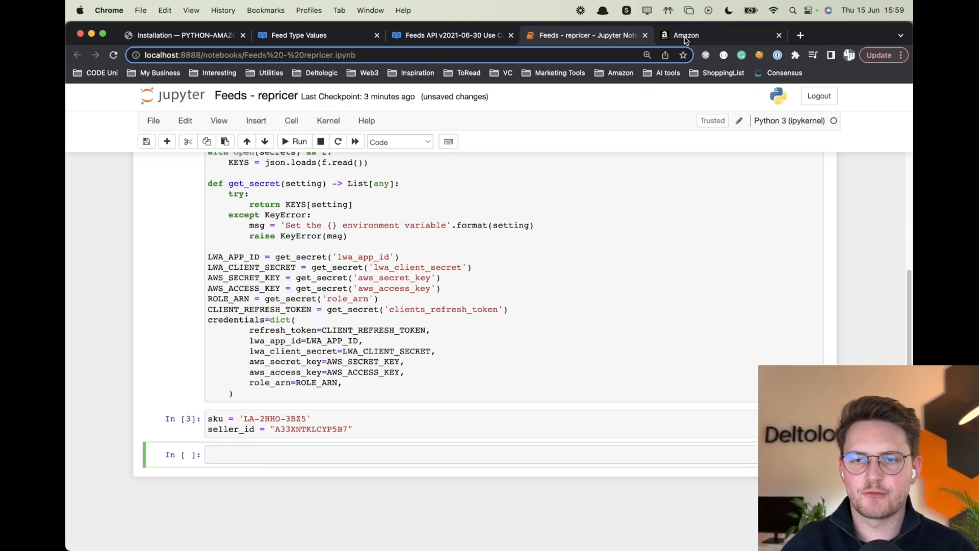
{"action": "left_click", "coordinate": [684, 36]}
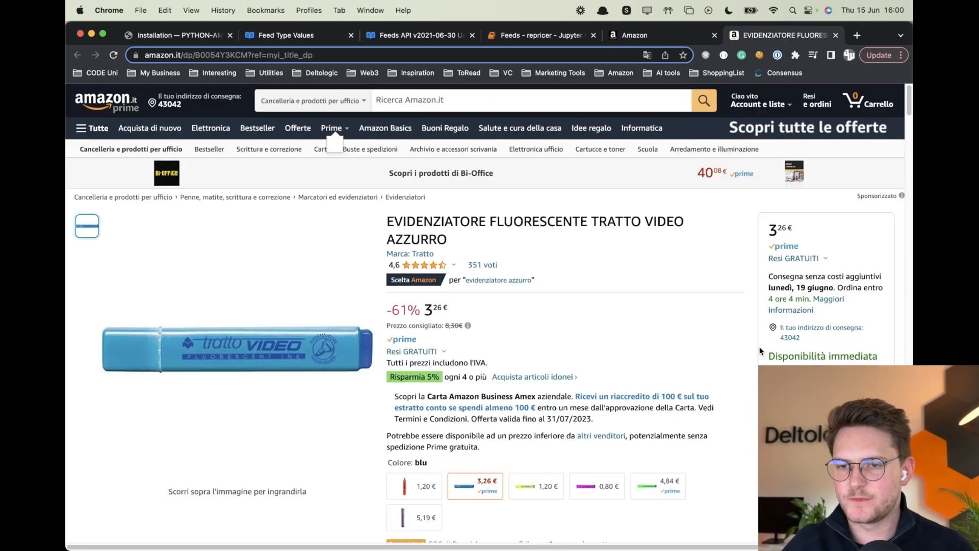
Find 'braman' among other sellers and open the Bramante inc profile for its seller ID.
{"action": "scroll", "scroll_direction": "down", "scroll_amount": 3}
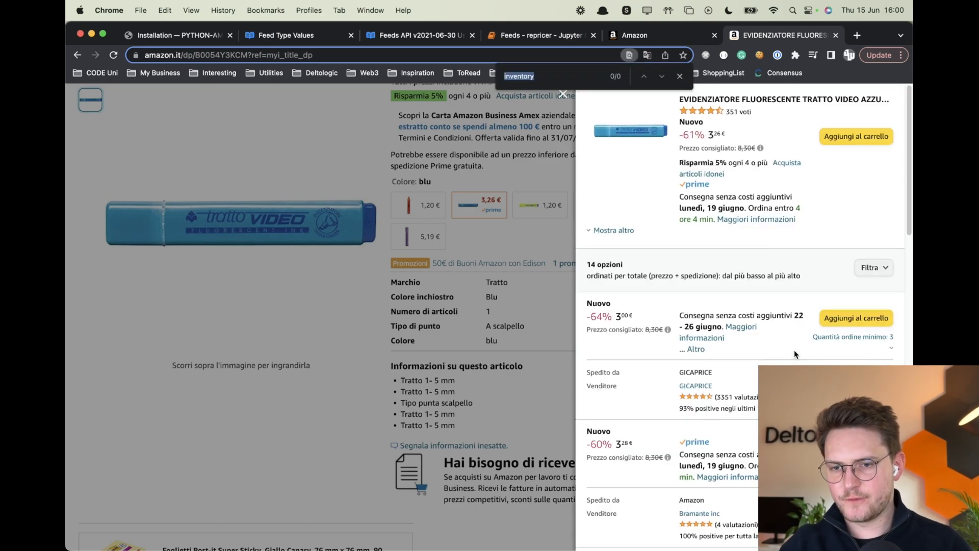
{"action": "type", "text": "braman"}
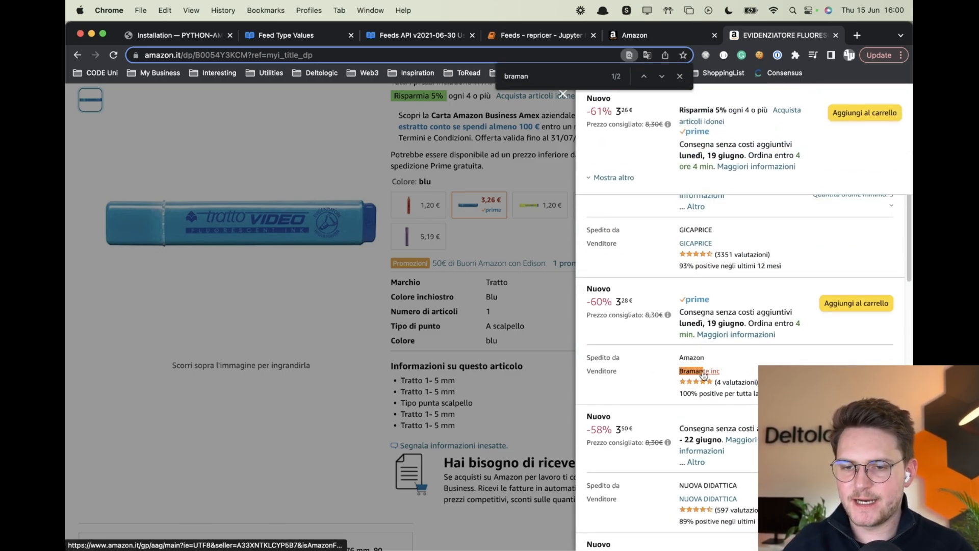
{"action": "left_click", "coordinate": [699, 370]}
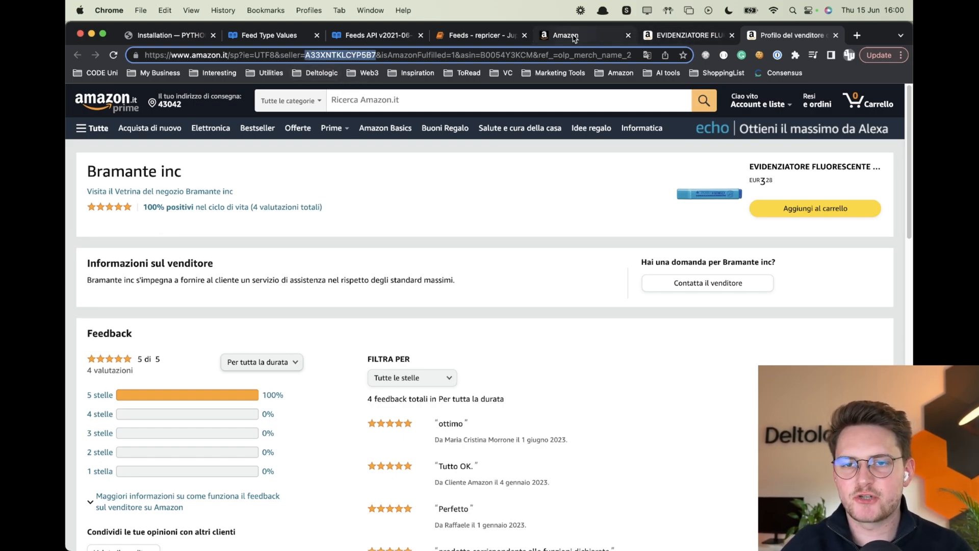
{"action": "left_click", "coordinate": [480, 35]}
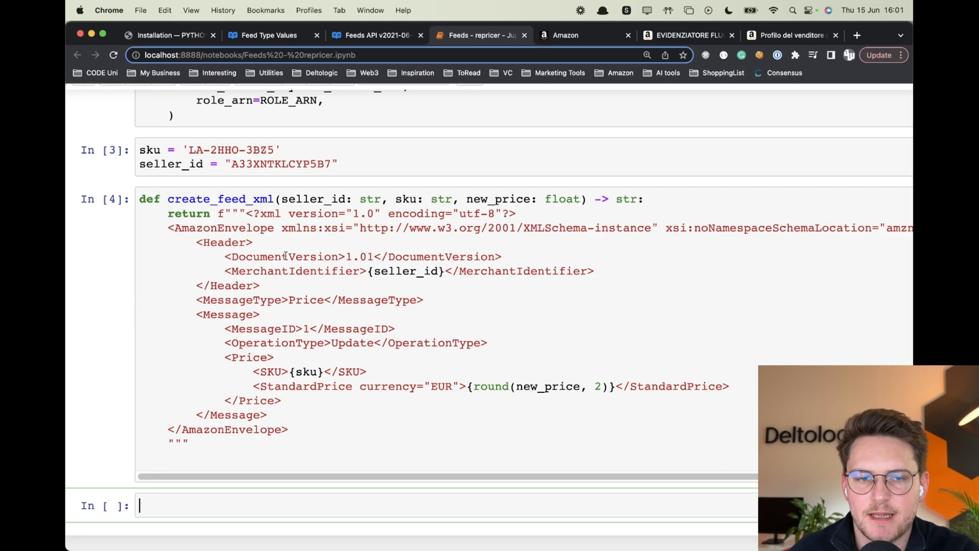
Highlight the sku parameter in the create_feed_xml signature.
{"action": "double_click", "coordinate": [219, 198]}
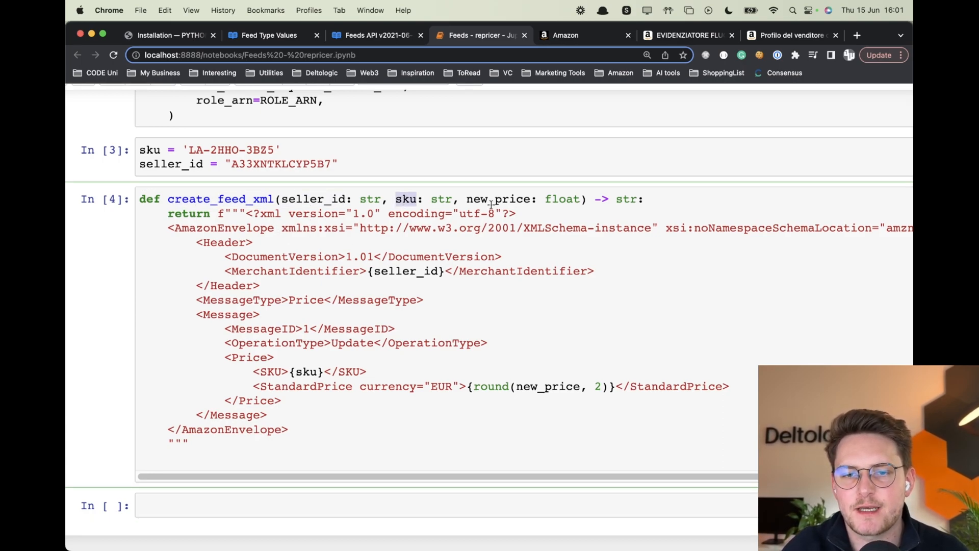
{"action": "scroll", "scroll_direction": "up", "scroll_amount": 3}
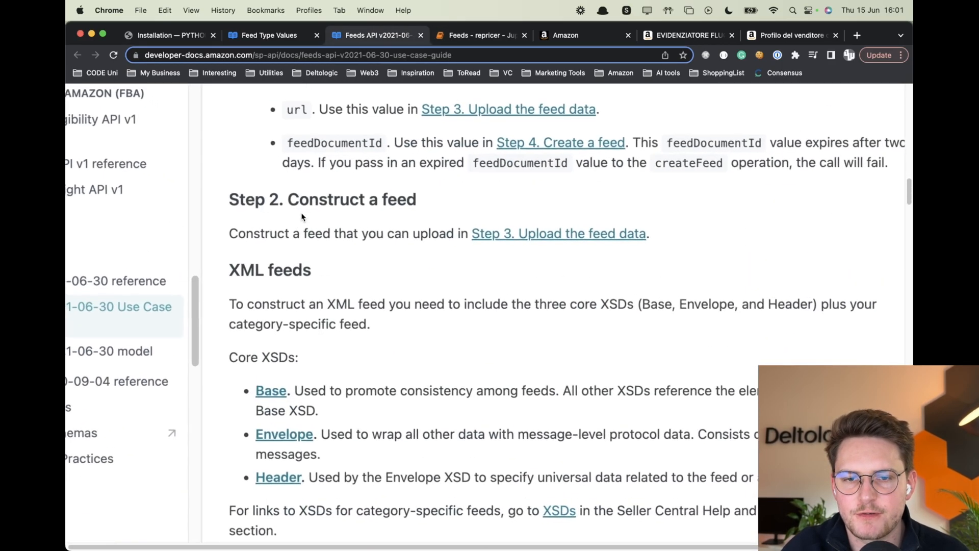
Review the example feed's Header and Message block, then return to the notebook.
{"action": "scroll", "scroll_direction": "down", "scroll_amount": 3}
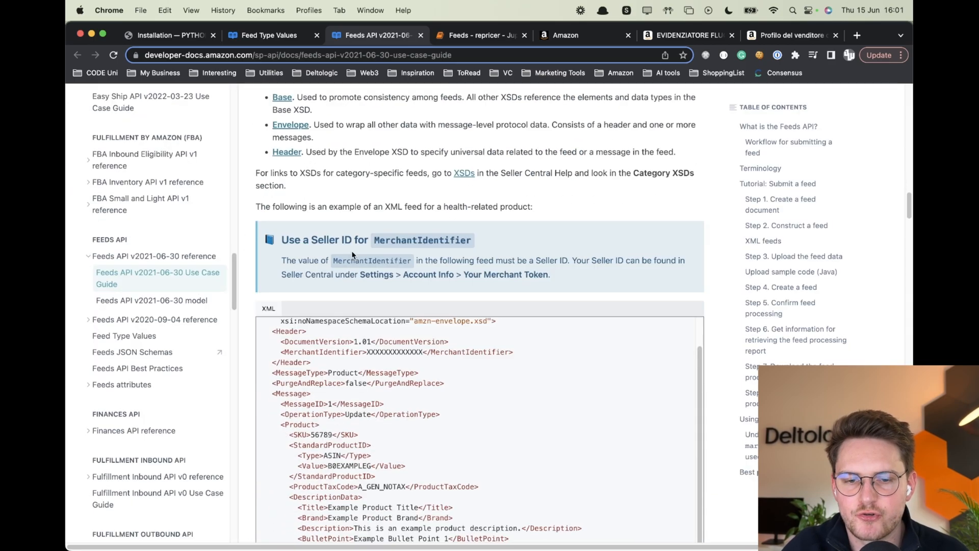
{"action": "scroll", "scroll_direction": "down", "scroll_amount": 3}
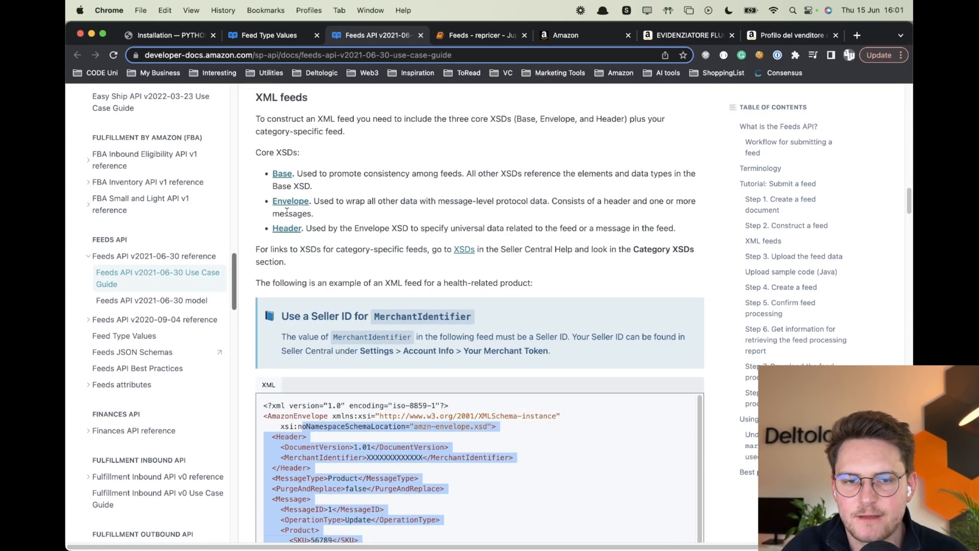
{"action": "left_click", "coordinate": [481, 35]}
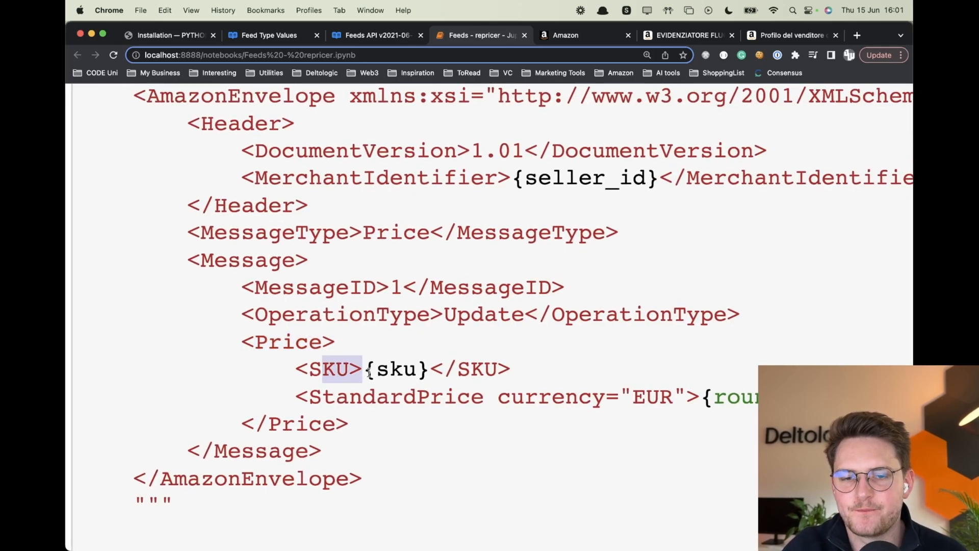
{"action": "scroll", "scroll_direction": "down", "scroll_amount": 3}
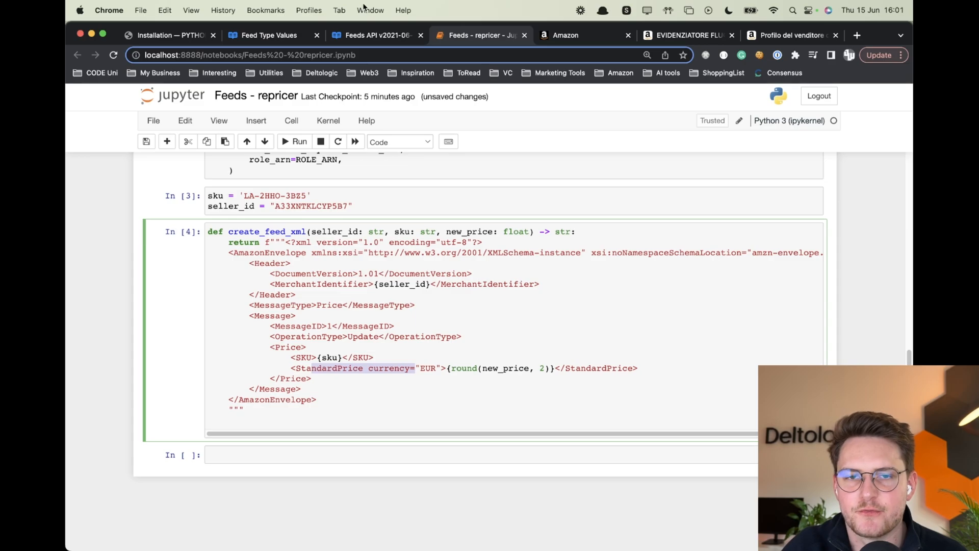
{"action": "left_click", "coordinate": [375, 35]}
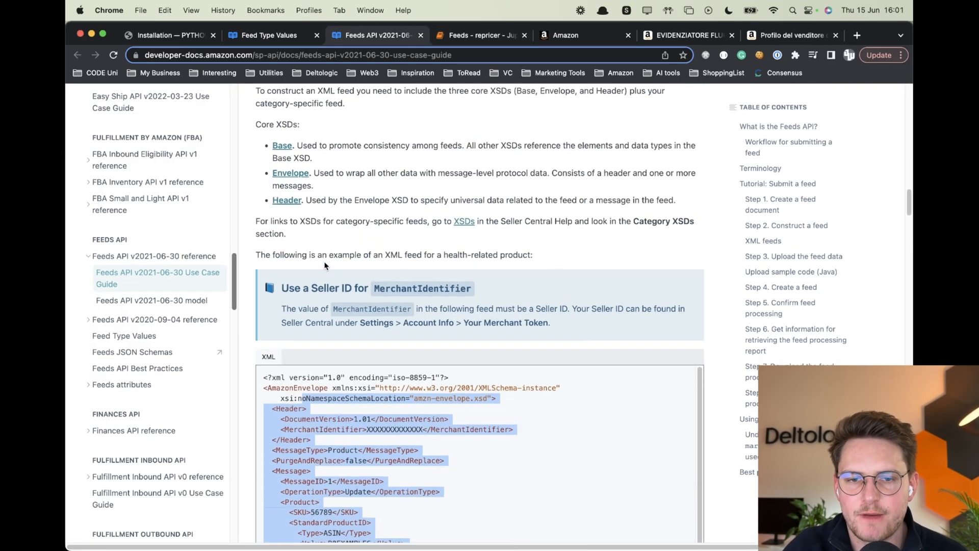
{"action": "left_click", "coordinate": [481, 35]}
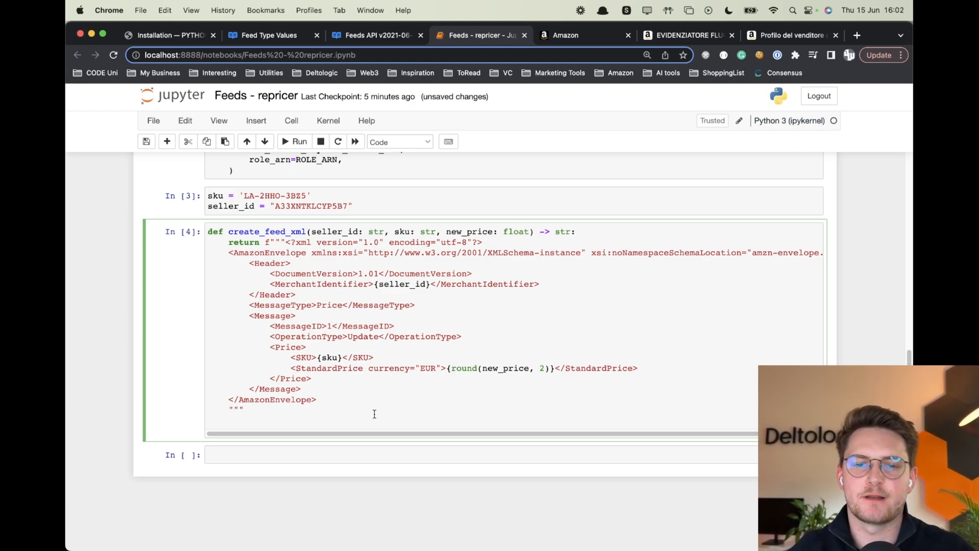
Add the '# send feed to SP Api' comment and POST_PRODUCT_PRICING_DATA submit_feed call.
{"action": "left_click", "coordinate": [584, 36]}
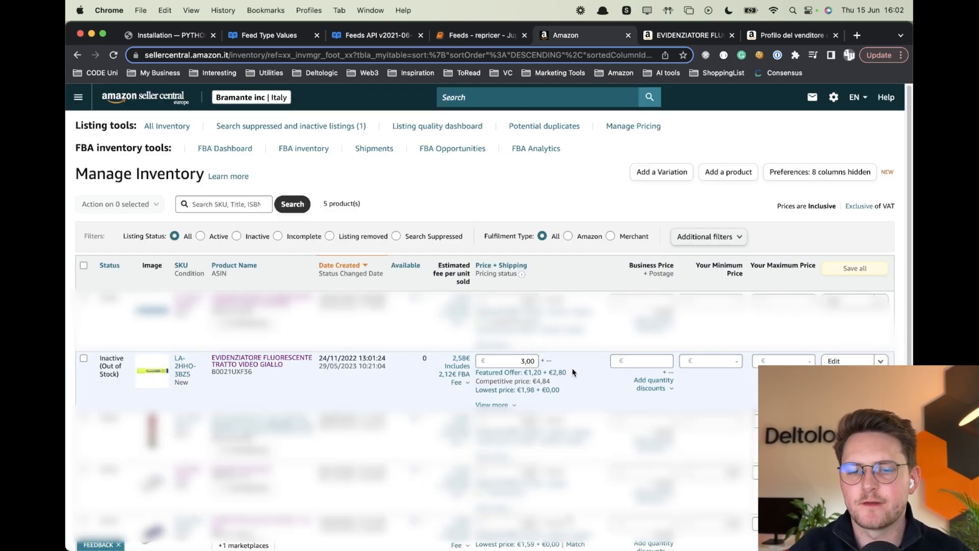
{"action": "left_click", "coordinate": [480, 35]}
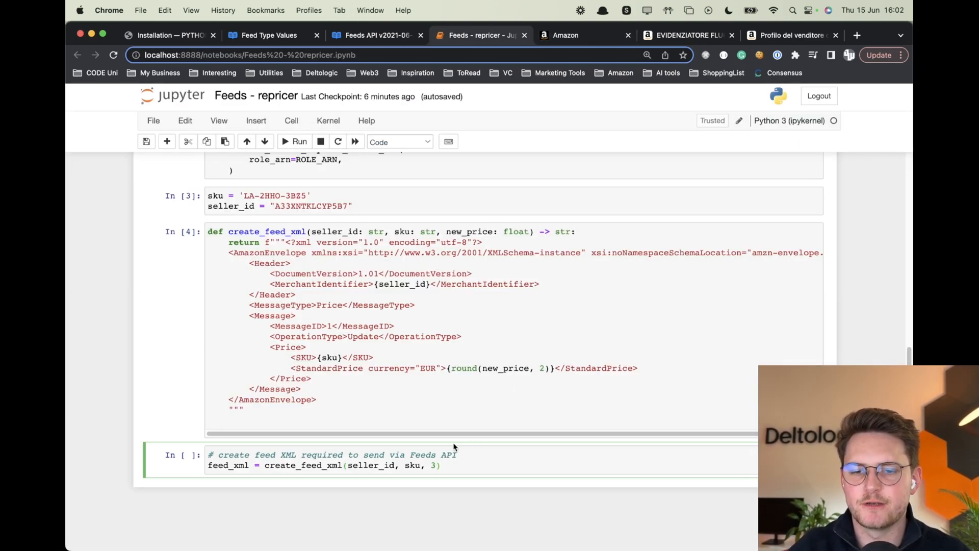
{"action": "type", "text": ", 'utf-8'))"}
{"action": "type", "text": "feed.seek(0)"}
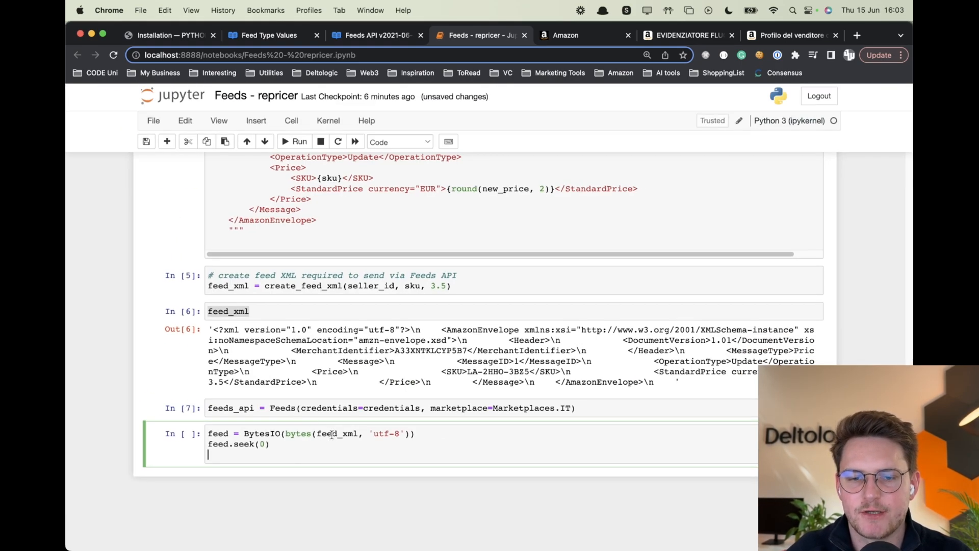
{"action": "double_click", "coordinate": [336, 434]}
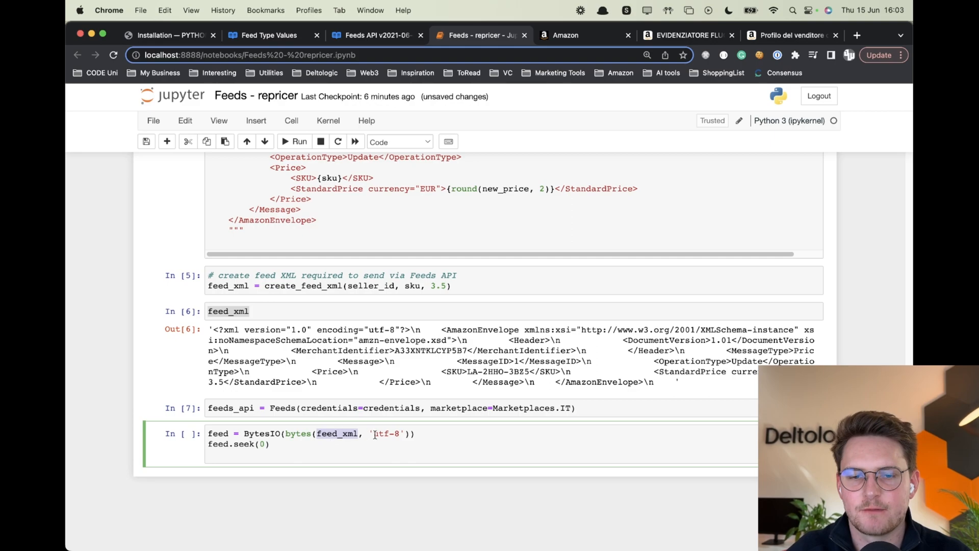
{"action": "left_click", "coordinate": [272, 445]}
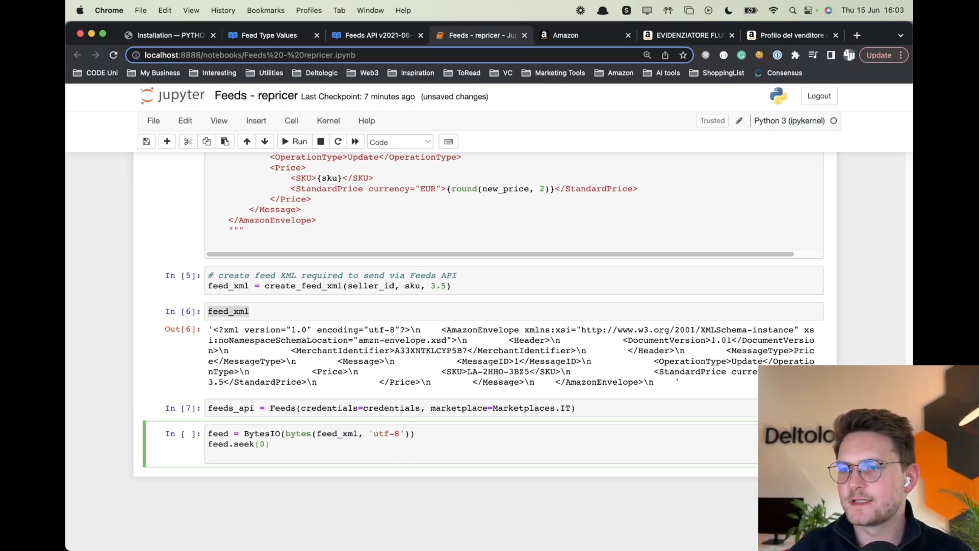
{"action": "type", "text": "# send feed to SP Api"}
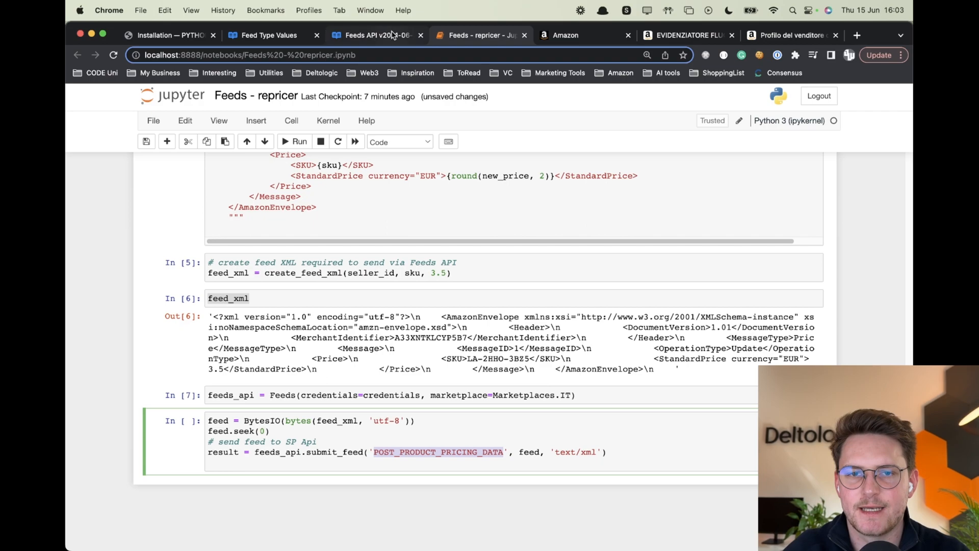
{"action": "left_click", "coordinate": [269, 35]}
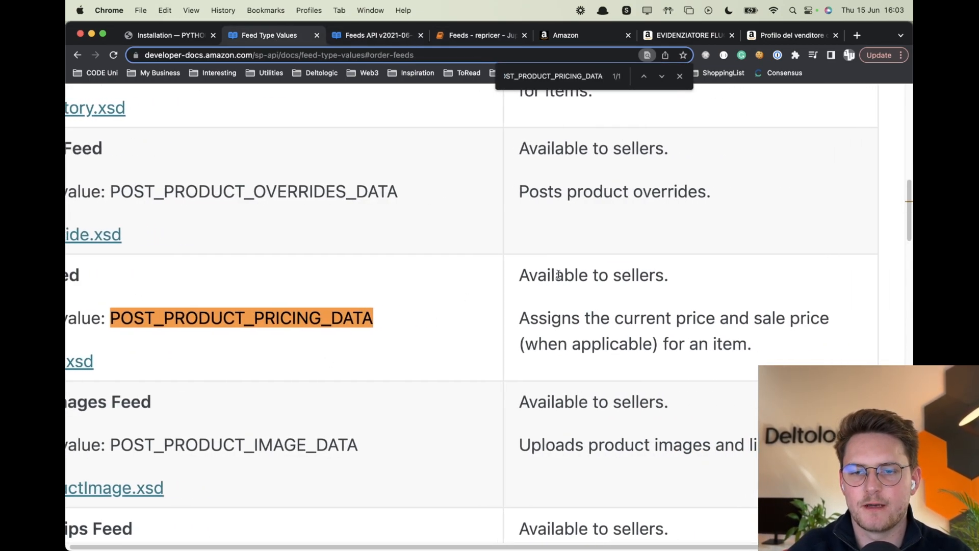
Highlight the POST_PRODUCT_PRICING_DATA description in Feed Type Values, then go back to the repricer notebook.
{"action": "left_click_drag", "start_coordinate": [519, 317], "coordinate": [727, 317]}
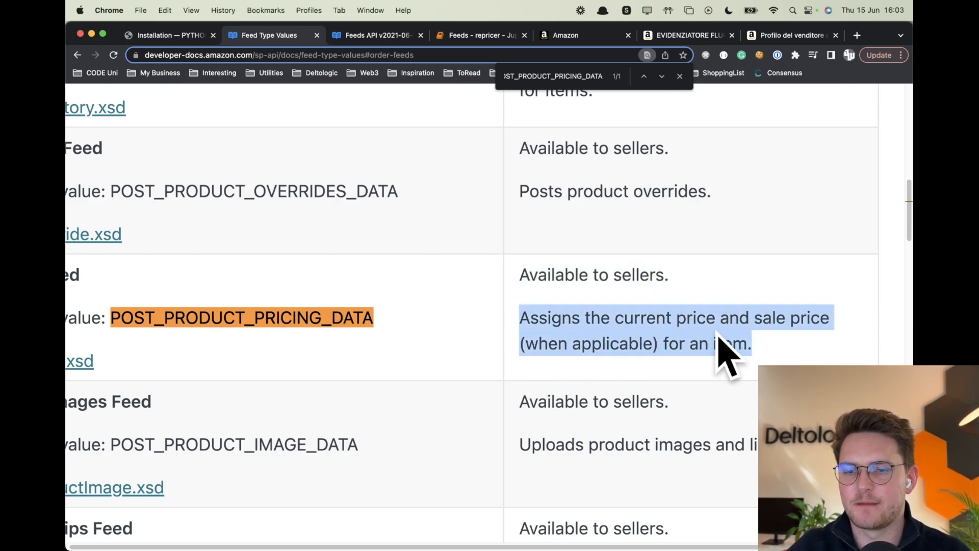
{"action": "left_click", "coordinate": [481, 35]}
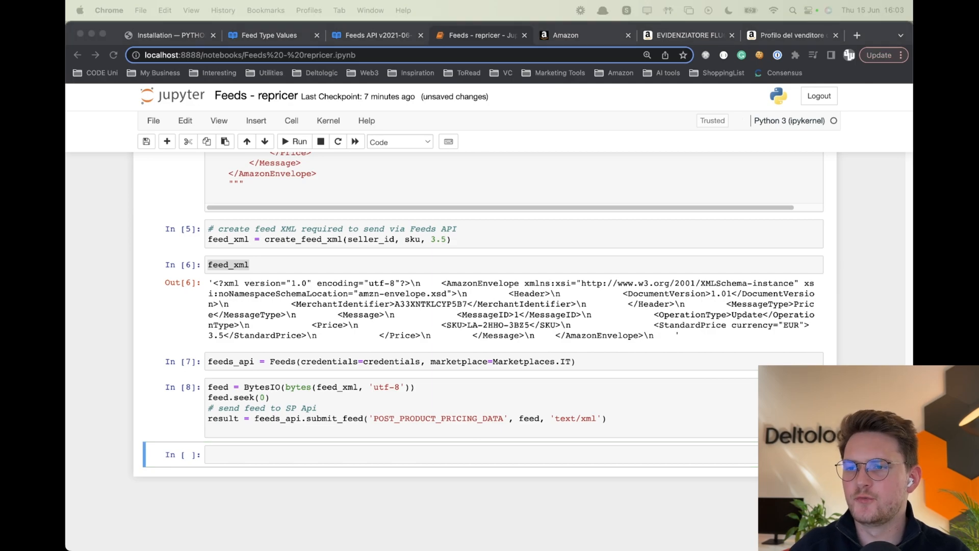
Show the submit_feed result, skim the Feeds API use-case guide, and return to the notebook.
{"action": "type", "text": "result"}
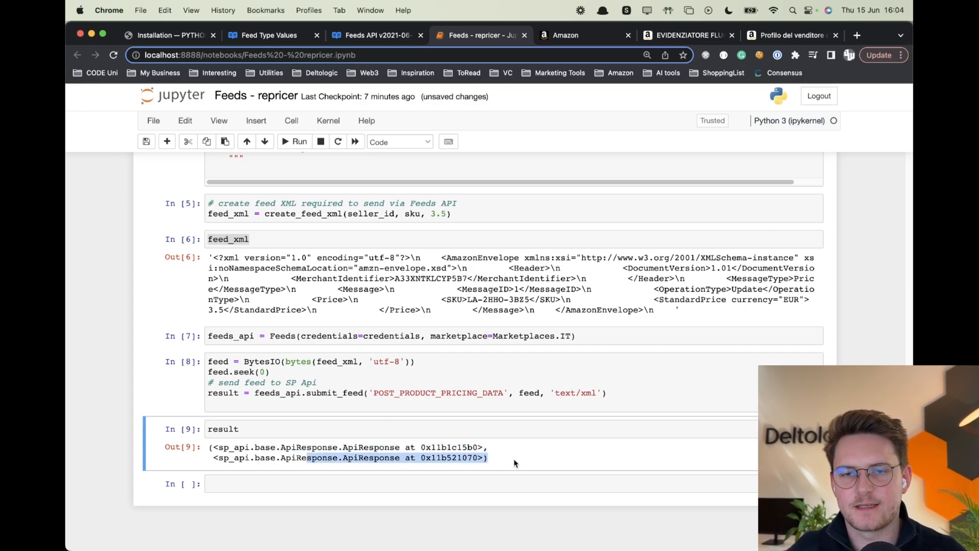
{"action": "left_click", "coordinate": [375, 36]}
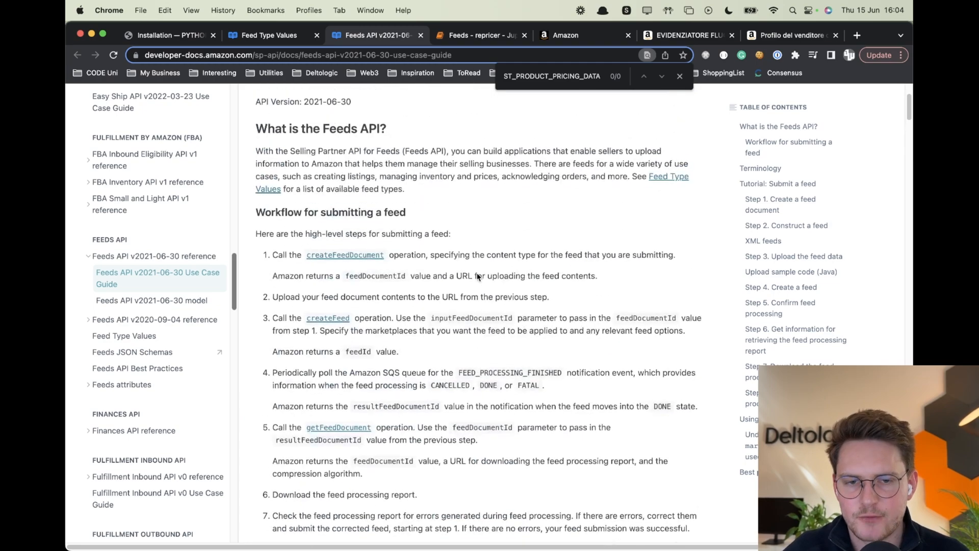
{"action": "scroll", "scroll_direction": "down", "scroll_amount": 3}
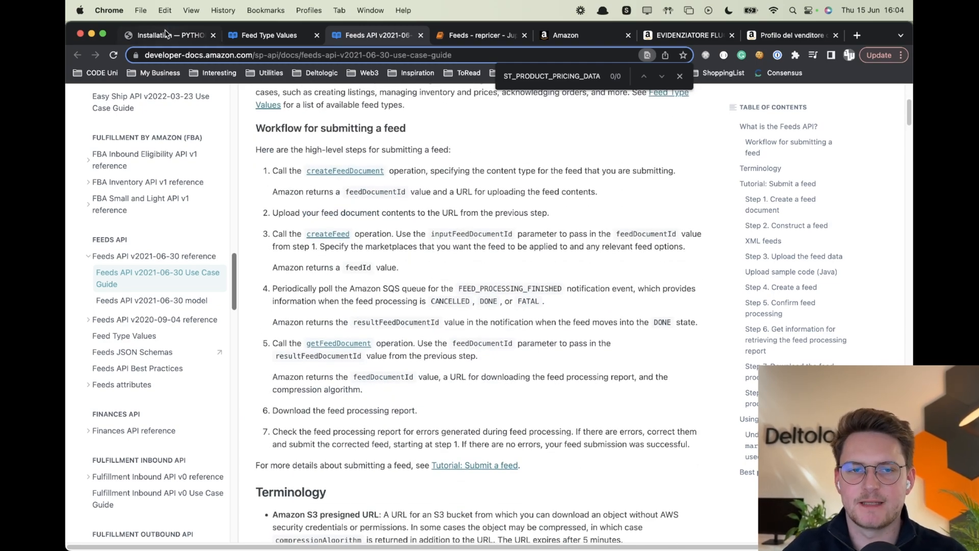
{"action": "left_click", "coordinate": [267, 34]}
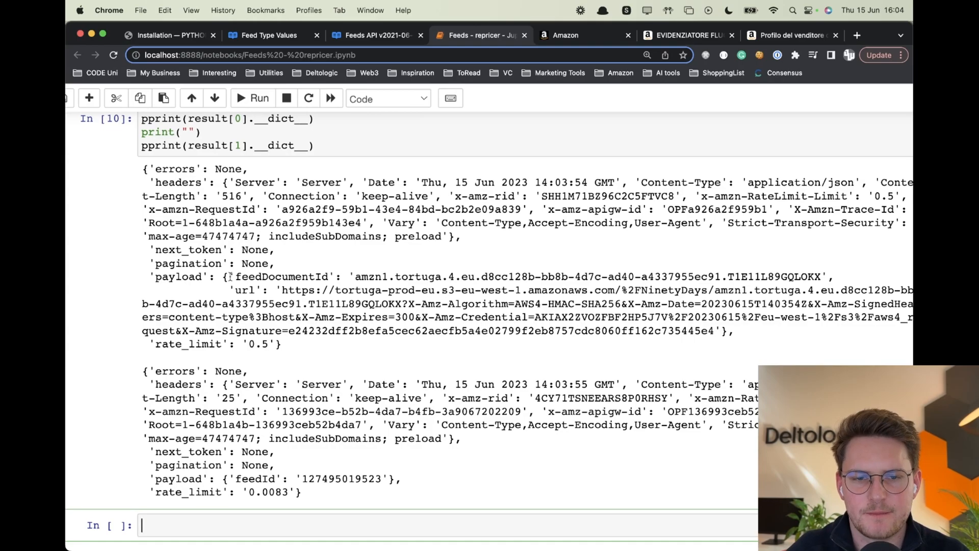
{"action": "double_click", "coordinate": [283, 277]}
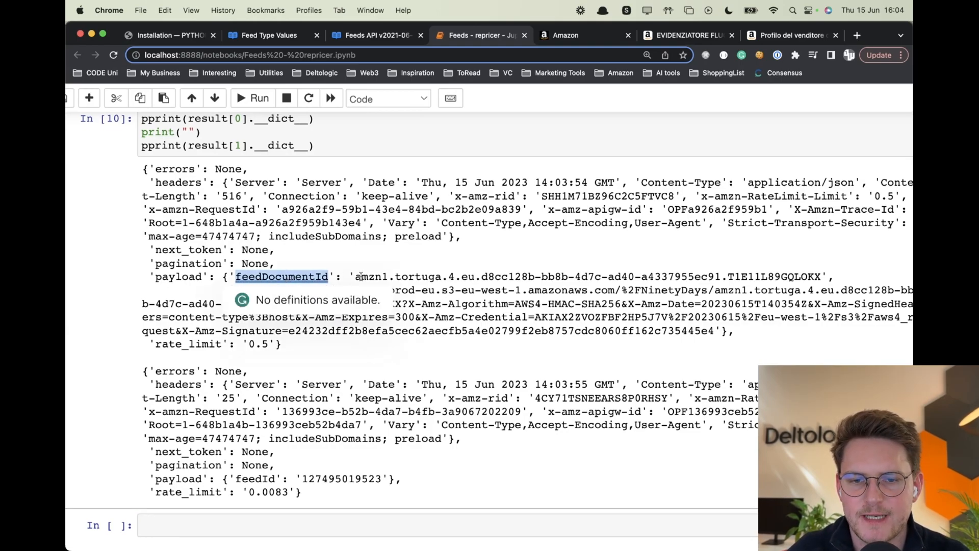
{"action": "scroll", "scroll_direction": "down", "scroll_amount": 3}
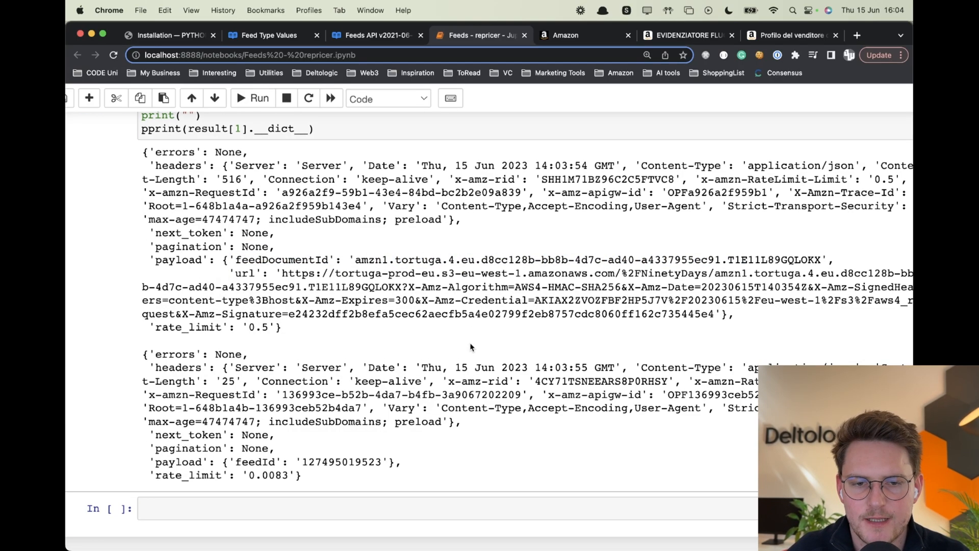
{"action": "double_click", "coordinate": [258, 463]}
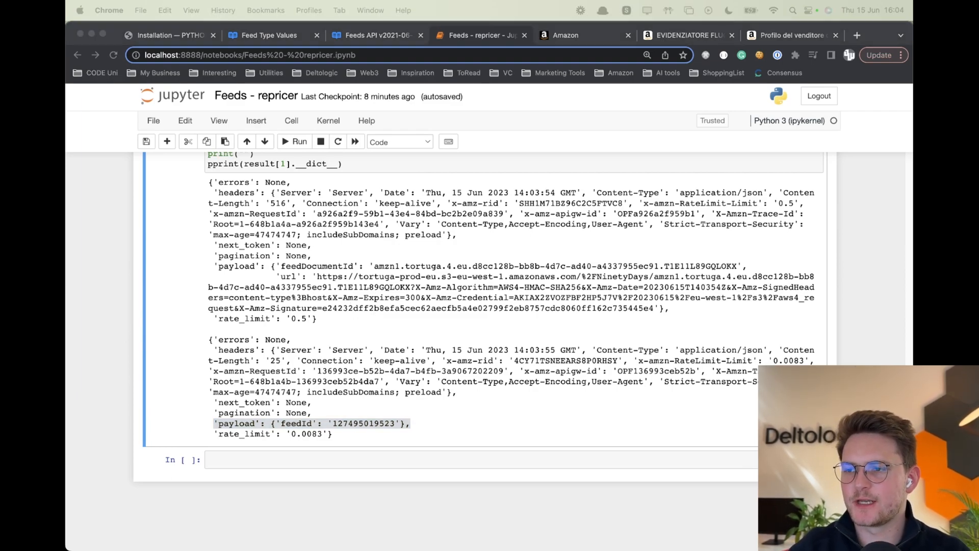
{"action": "left_click", "coordinate": [350, 460]}
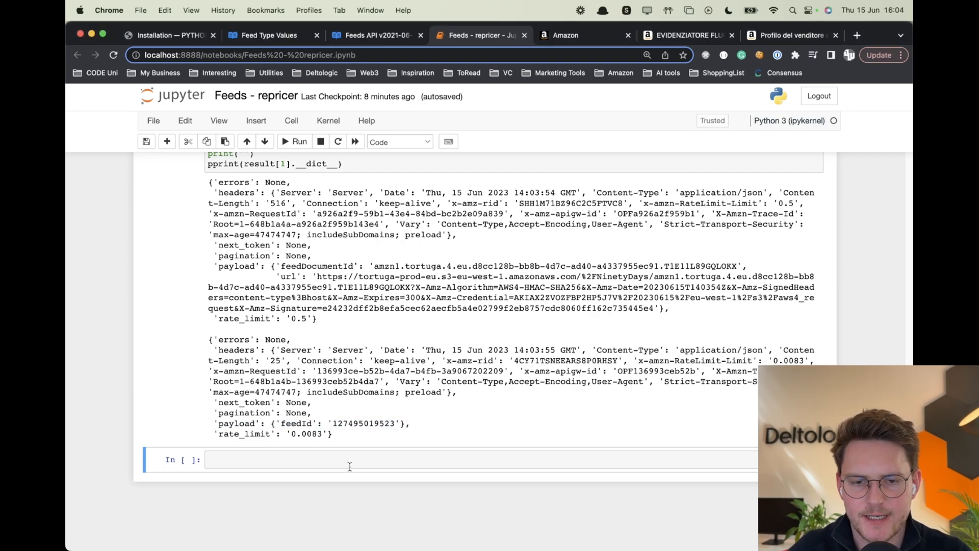
{"action": "type", "text": "result = feeds_api.get_feed()"}
{"action": "type", "text": "result.__dict__"}
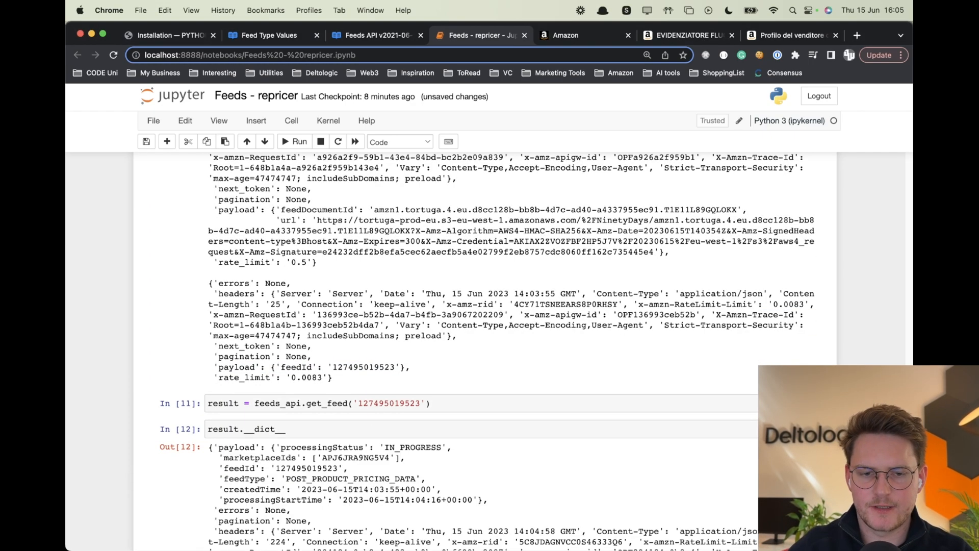
Highlight the IN_PROGRESS status in Out[12] and bring up the Feed Type Values documentation.
{"action": "scroll", "scroll_direction": "down", "scroll_amount": 3}
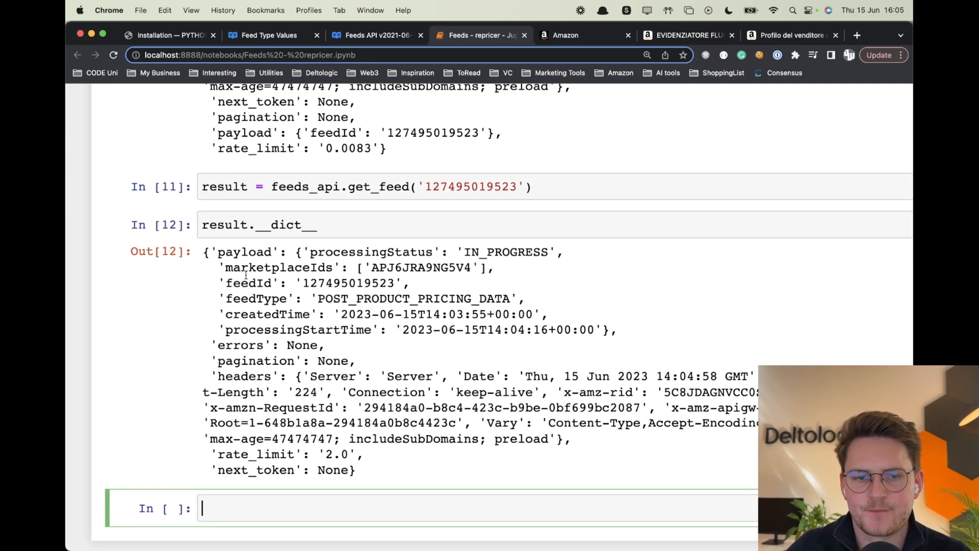
{"action": "double_click", "coordinate": [506, 252]}
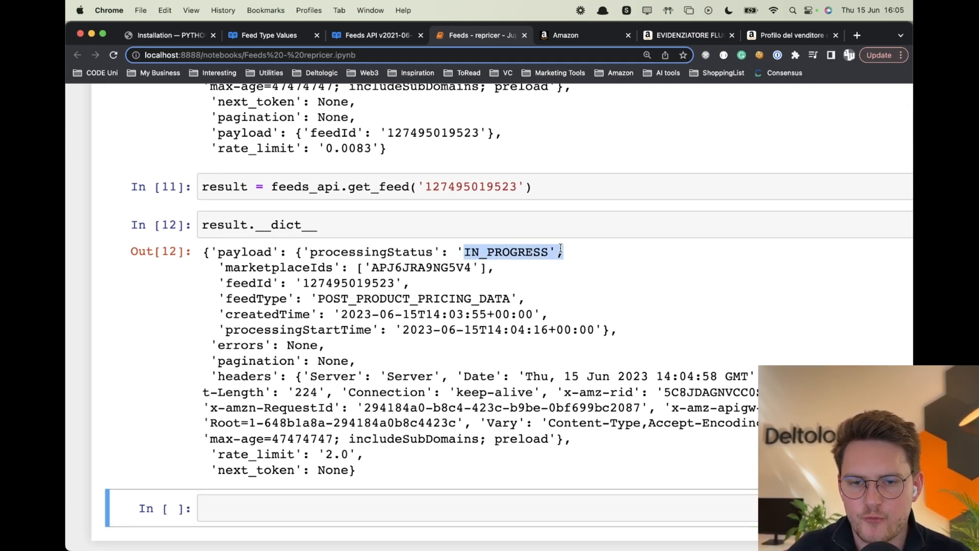
{"action": "left_click", "coordinate": [269, 35]}
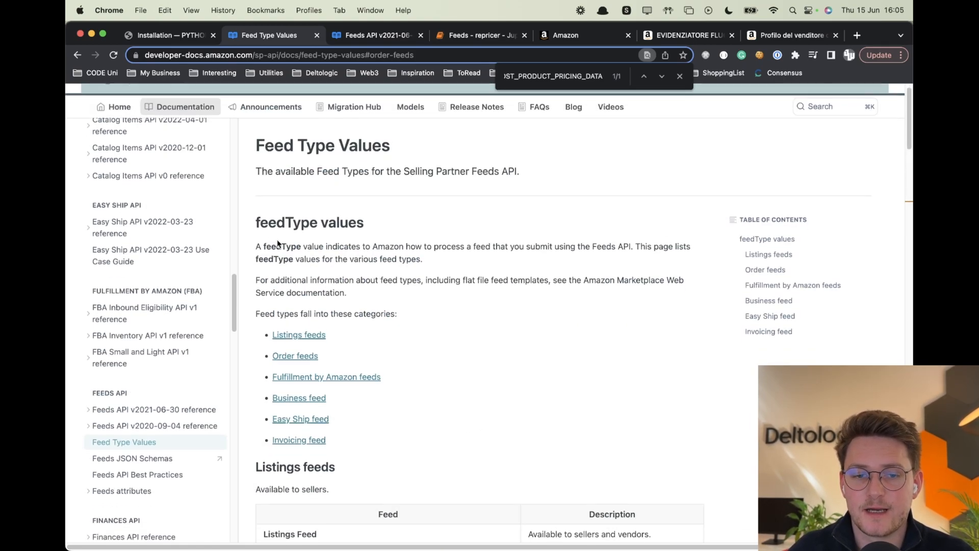
Revisit the Feeds API v2021-06-30 workflow guide, then return to the Feeds - repricer notebook.
{"action": "left_click", "coordinate": [371, 36]}
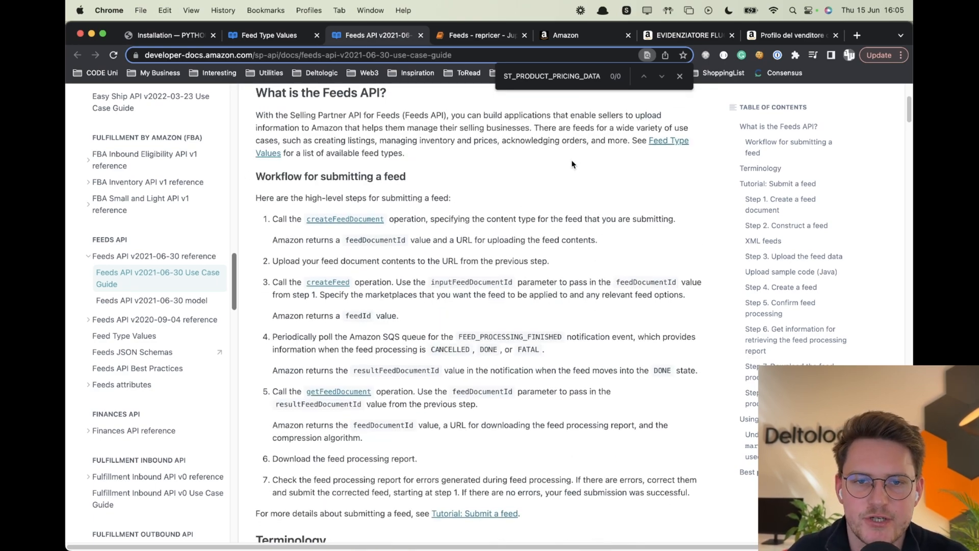
{"action": "left_click", "coordinate": [480, 35]}
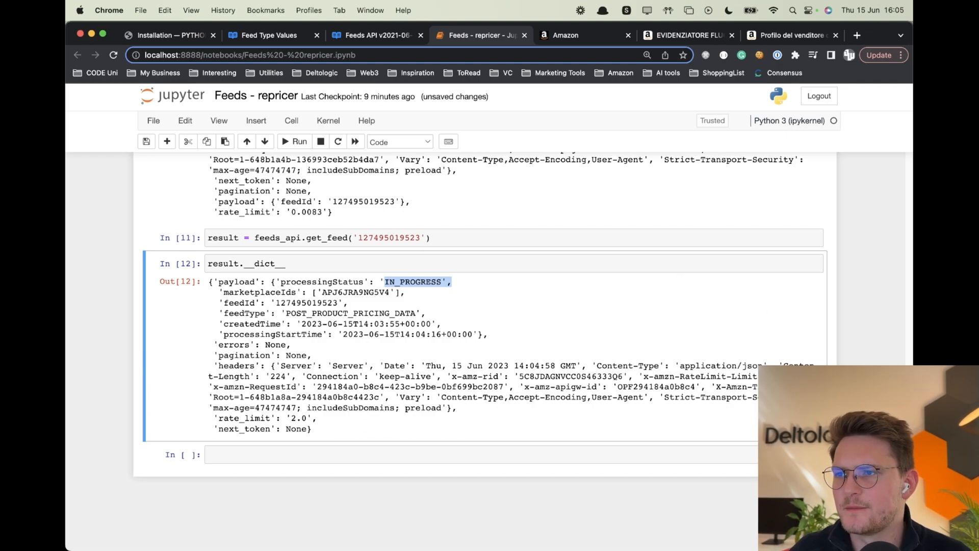
Get the resultFeedDocumentId and its XML report: StatusCode Complete, one message successful.
{"action": "left_click", "coordinate": [304, 263]}
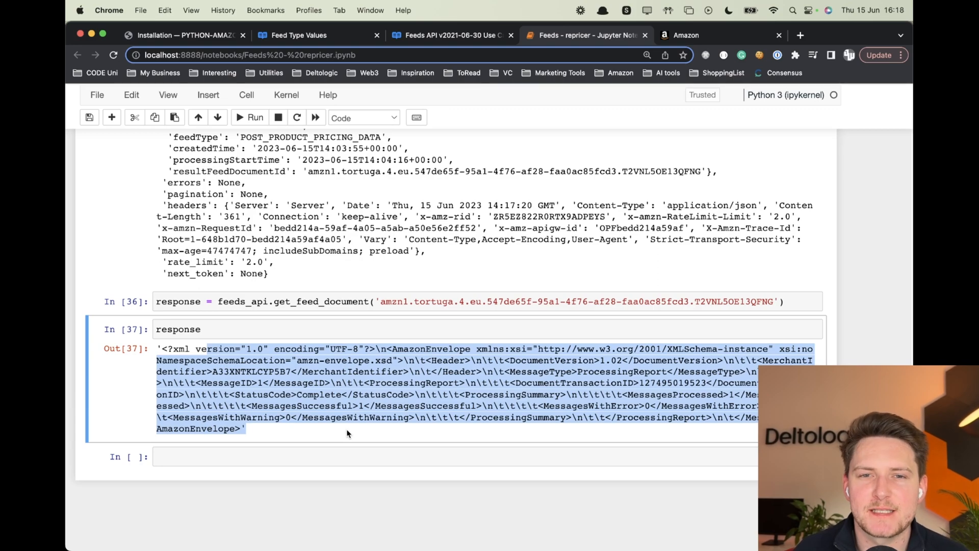
Switch to Seller Central Manage Inventory to check the LA-2HHO-3BZ5 highlighter's price.
{"action": "left_click", "coordinate": [687, 36]}
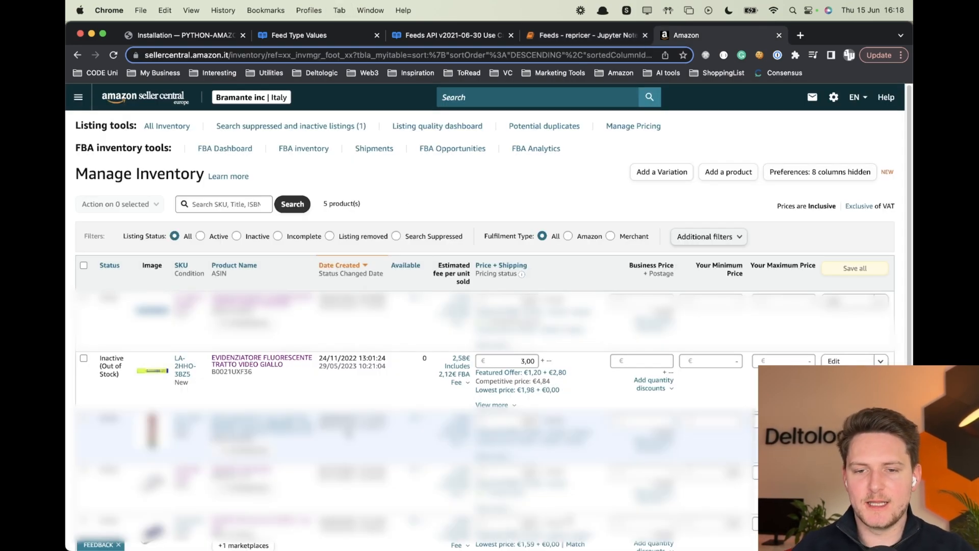
{"action": "mouse_move", "coordinate": [372, 383]}
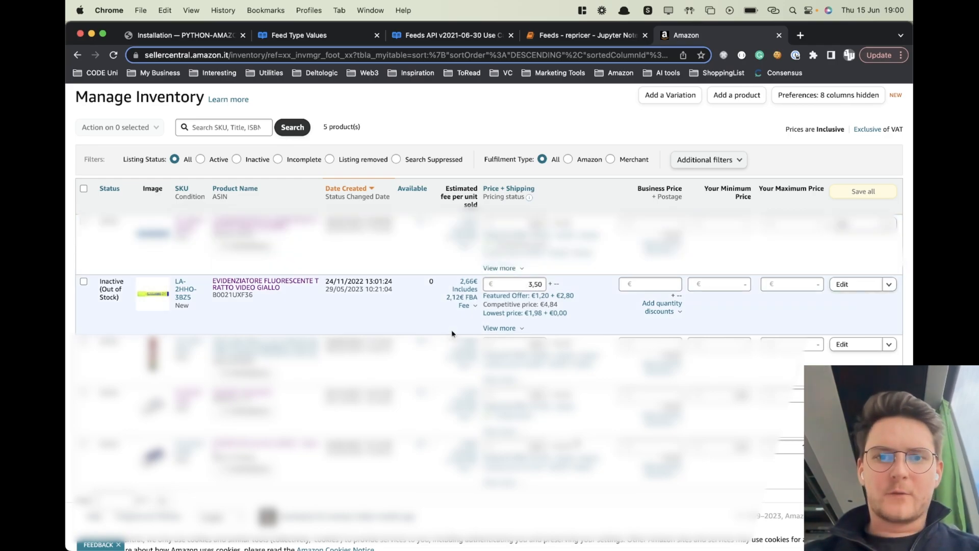
{"action": "mouse_move", "coordinate": [520, 328]}
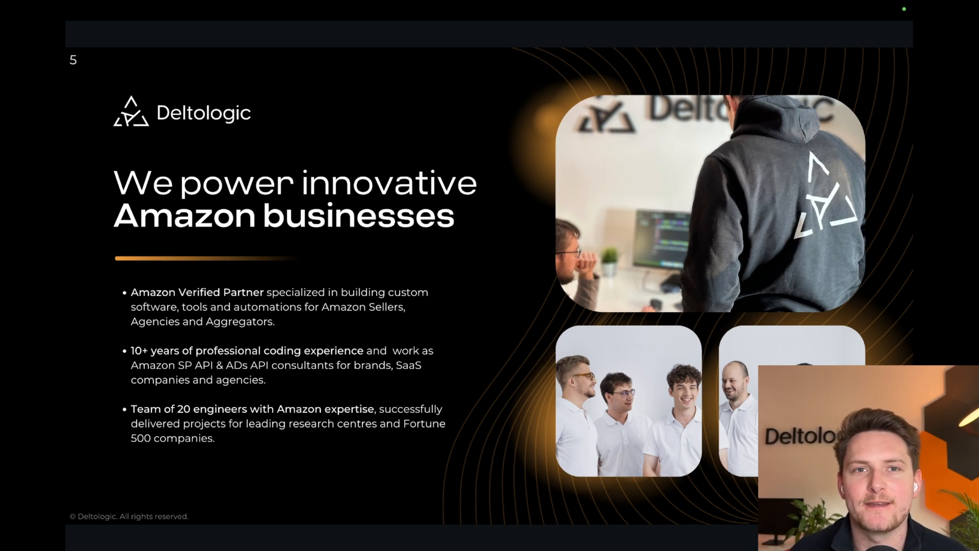
Advance the Deltologic presentation from slide 5 to the client testimonials slide 6.
{"action": "key", "text": "Right"}
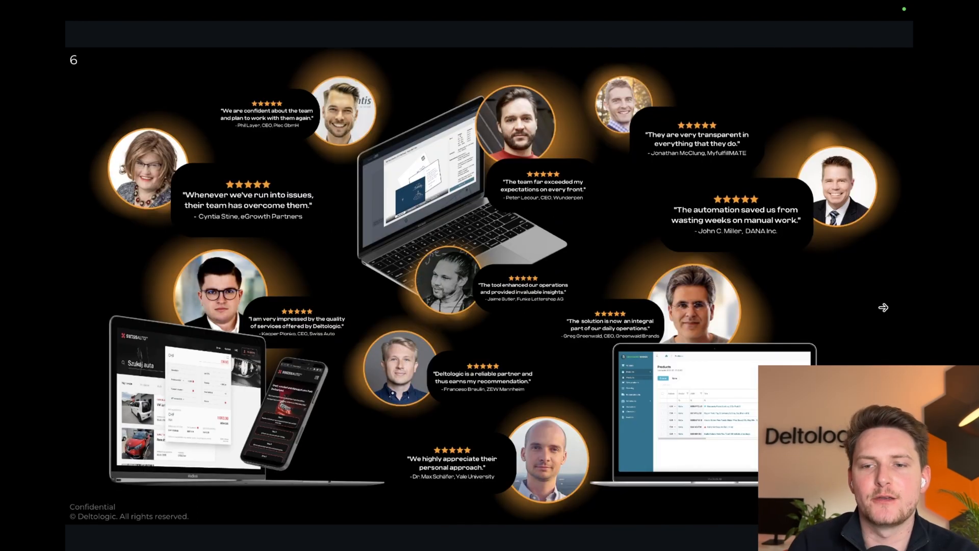